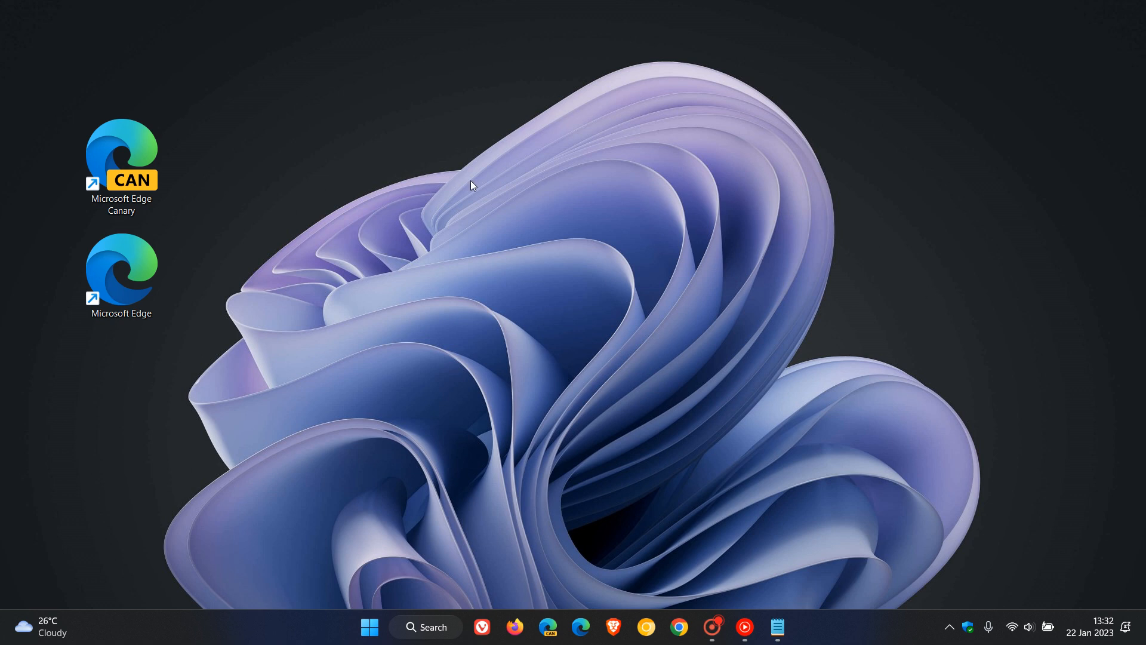
mouse_move(763, 342)
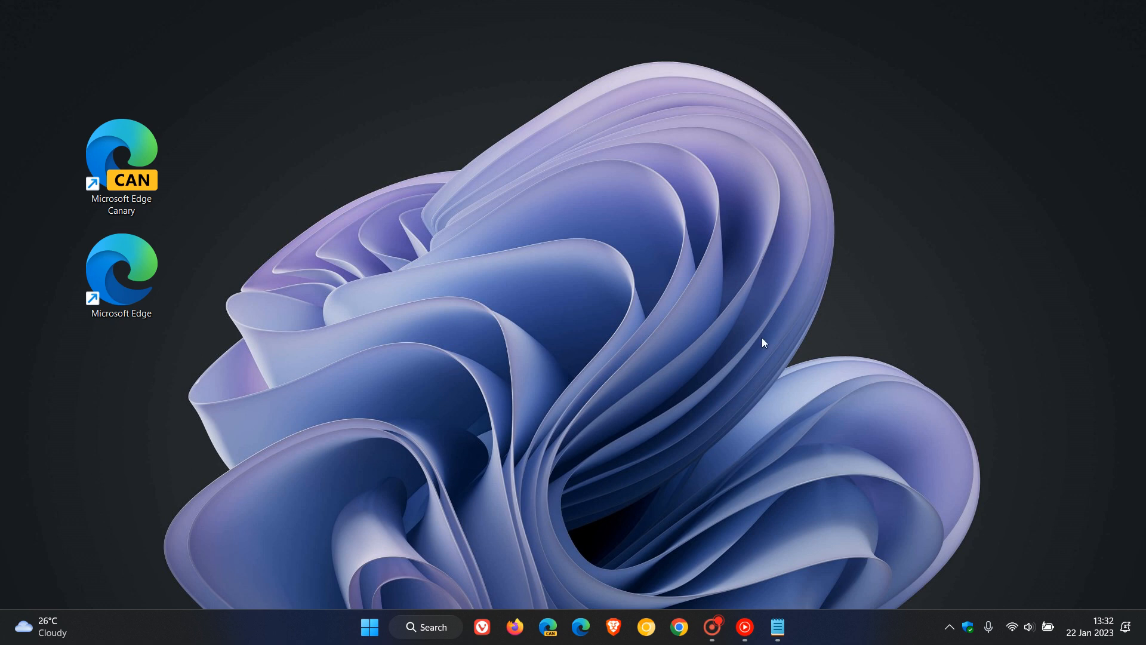
mouse_move(644, 217)
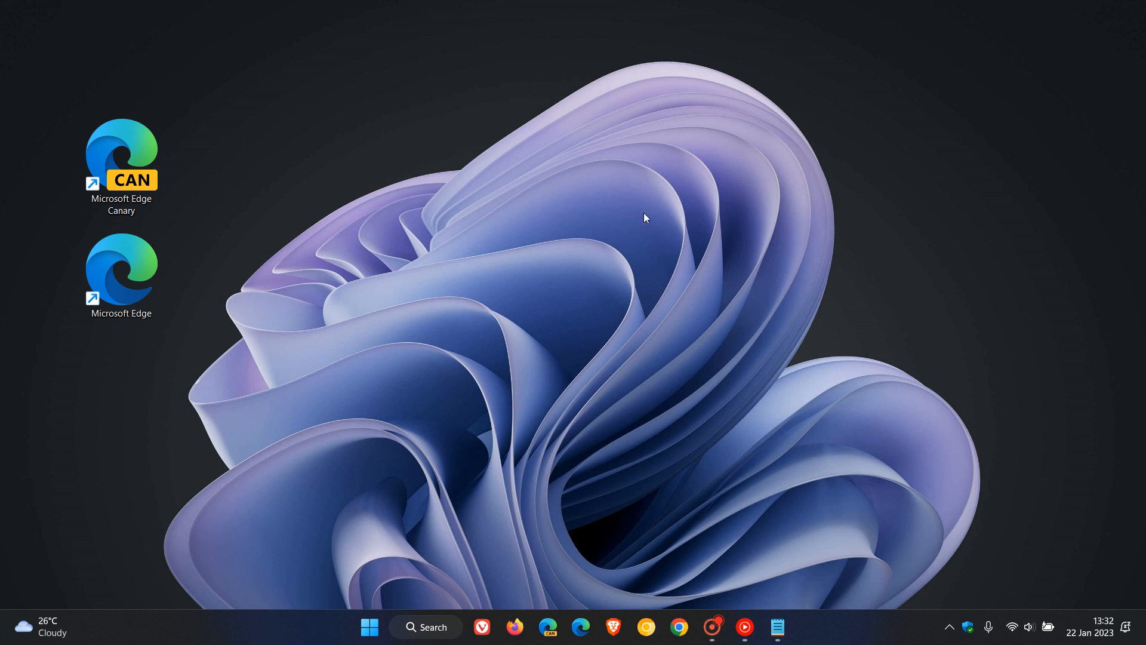
mouse_move(402, 74)
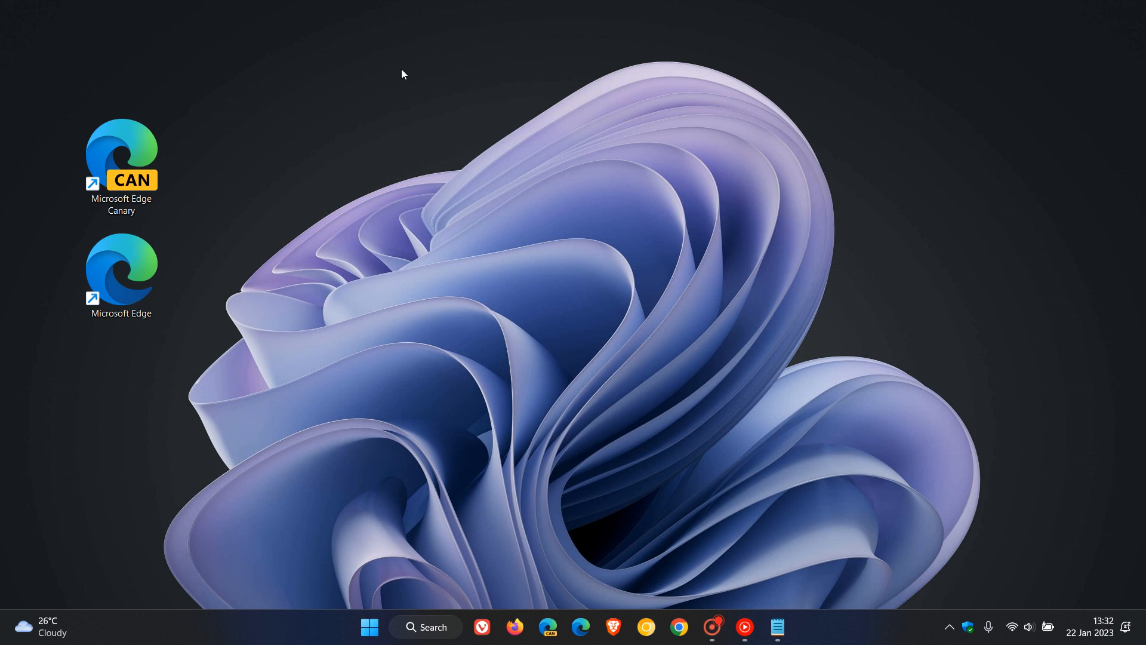
- Open the Windows Run dialog with regedit entered in the Open box
click(121, 274)
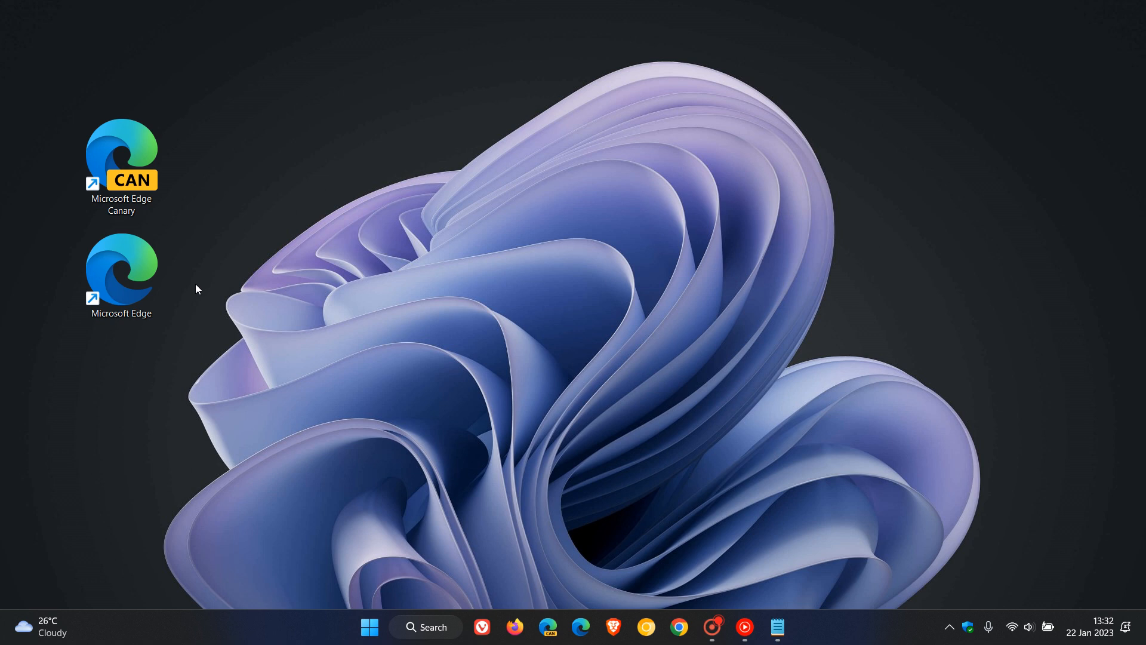
mouse_move(391, 57)
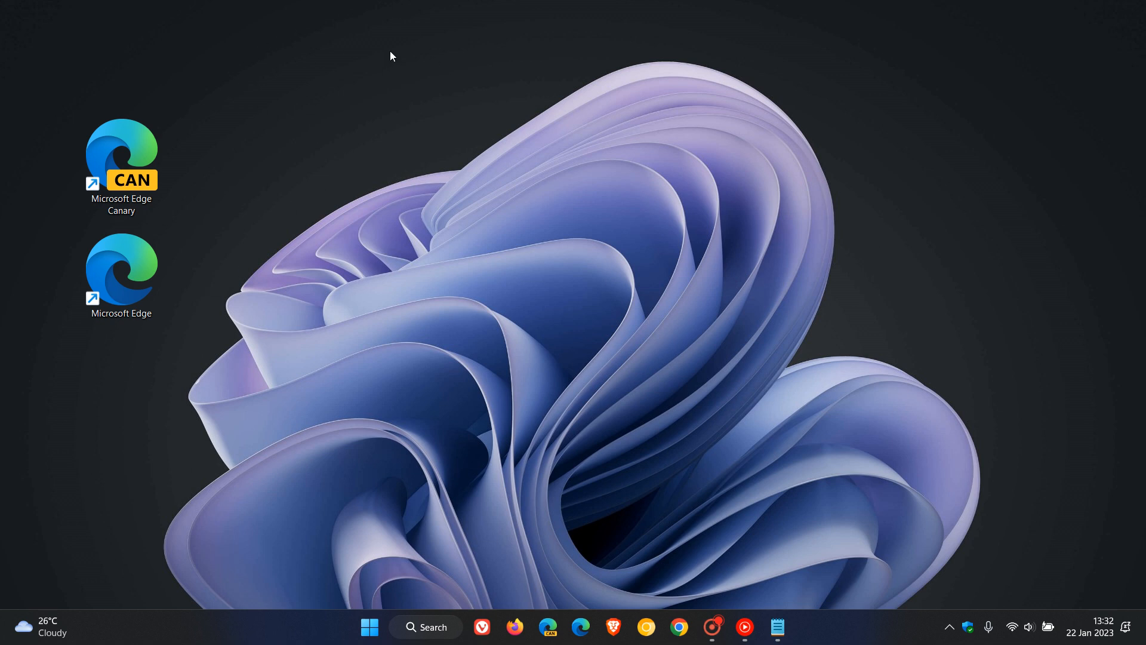
mouse_move(182, 77)
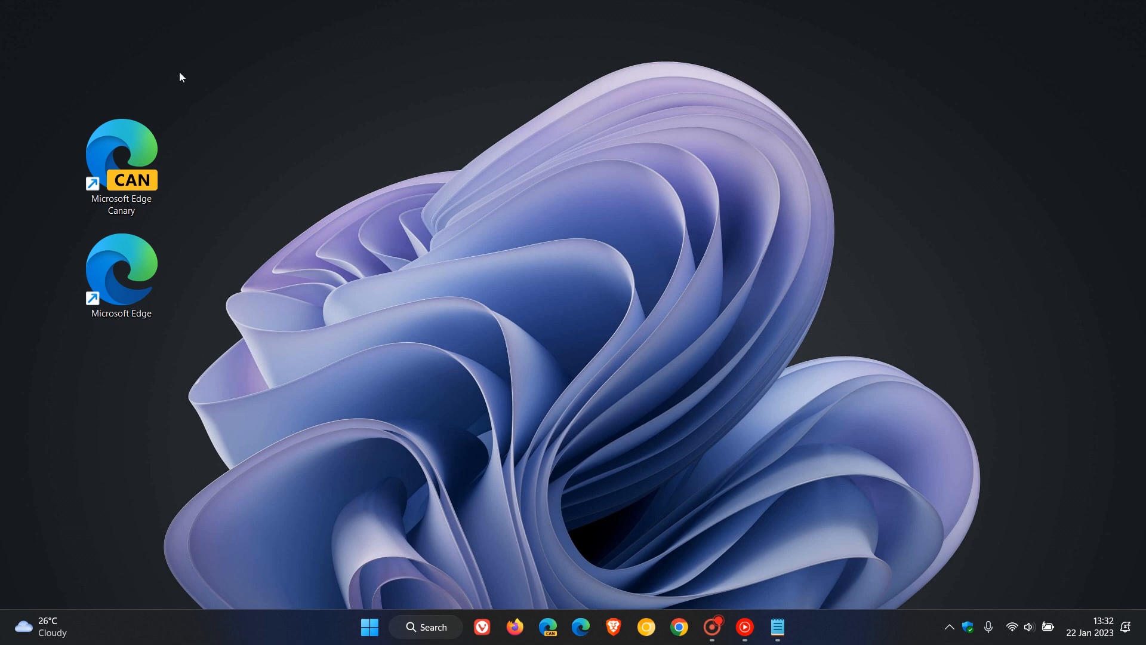
click(121, 154)
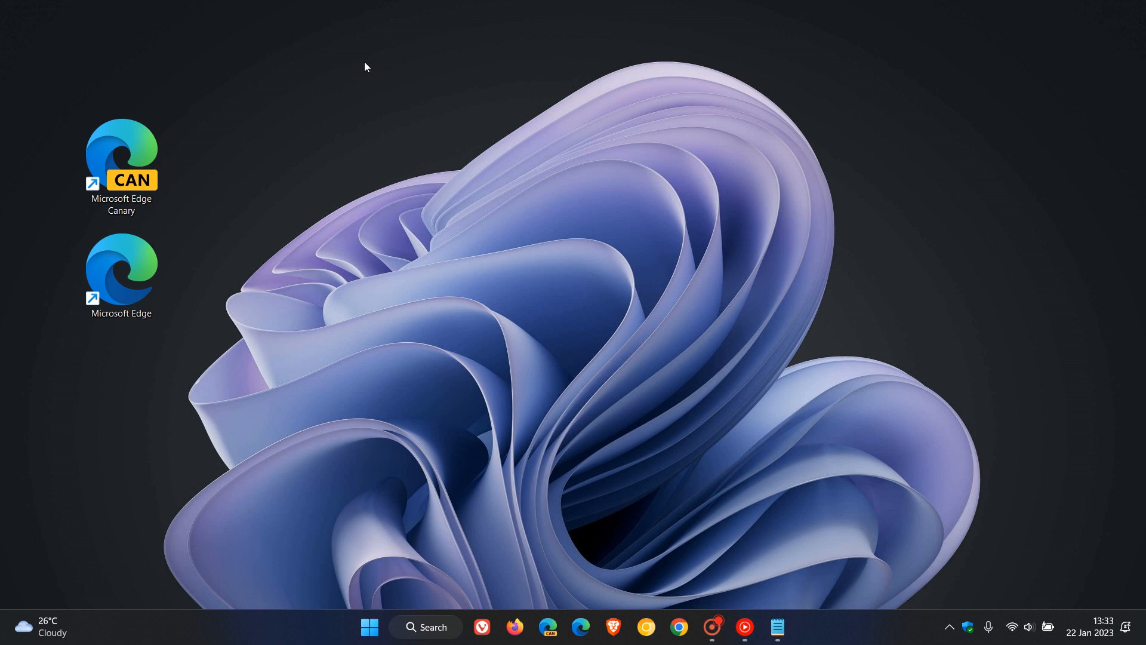
mouse_move(419, 58)
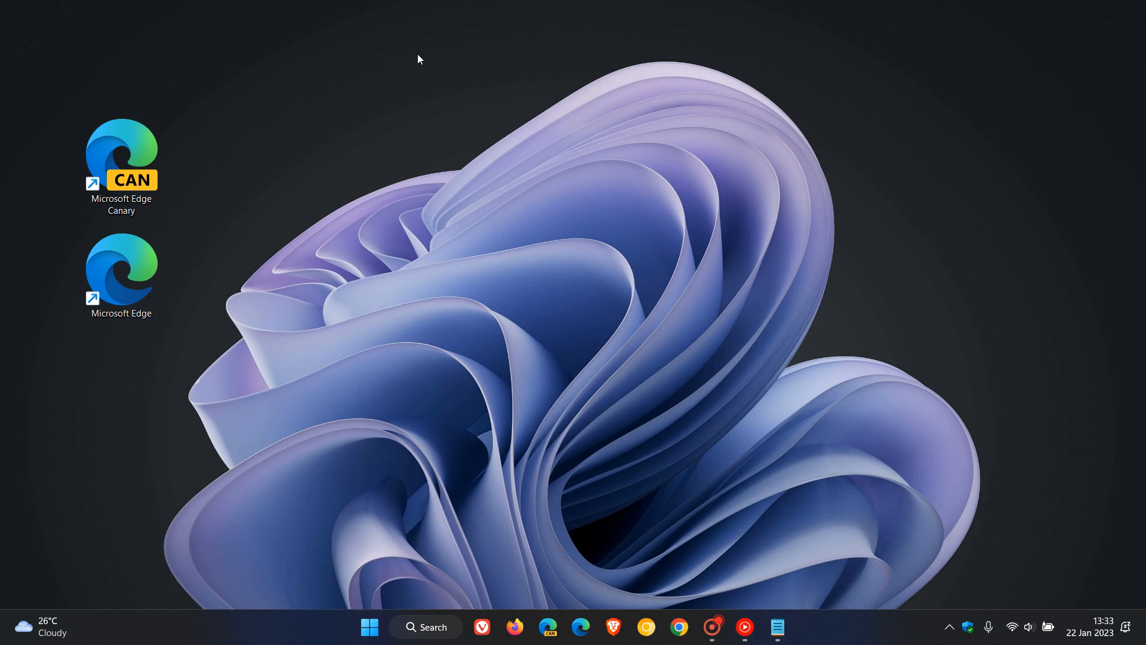
mouse_move(436, 79)
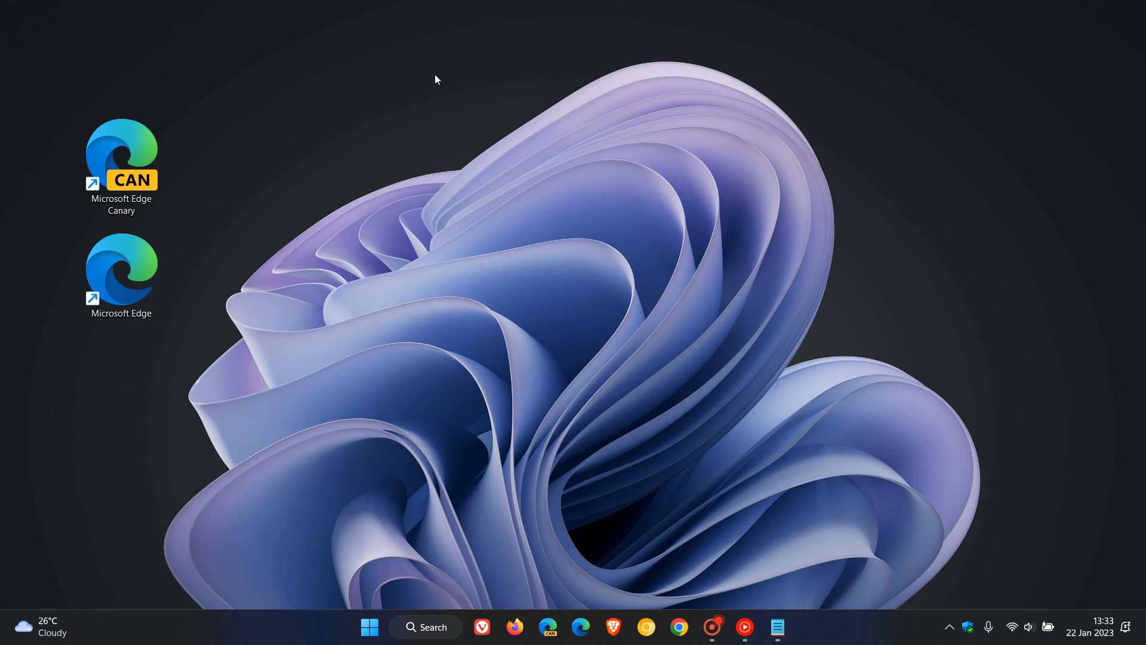
mouse_move(427, 68)
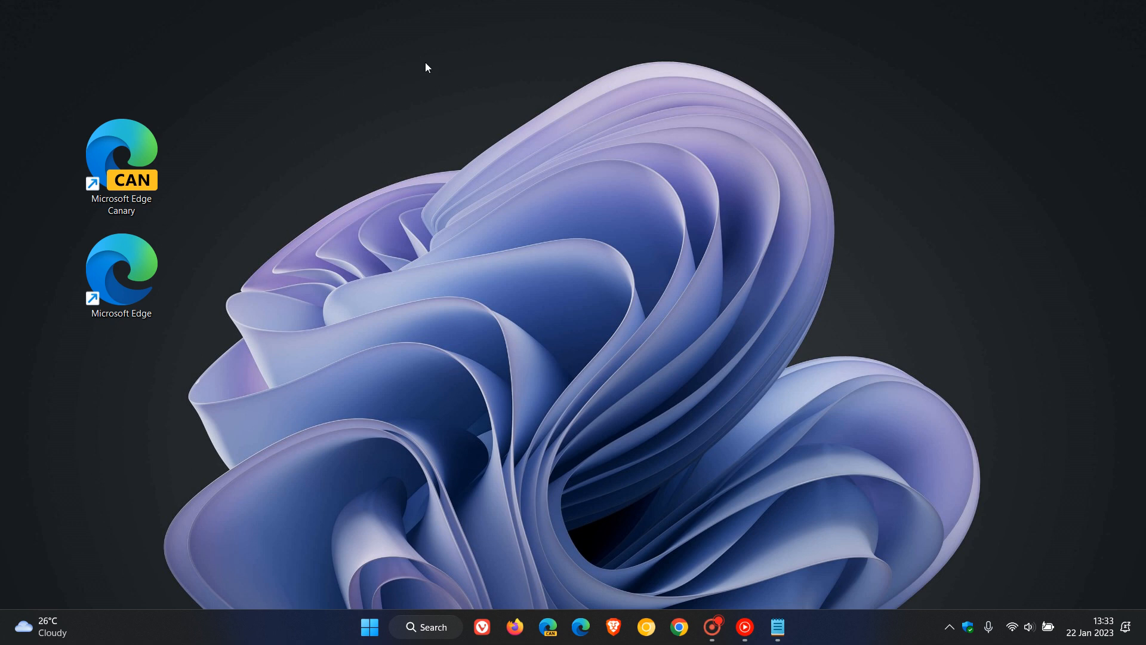
mouse_move(360, 147)
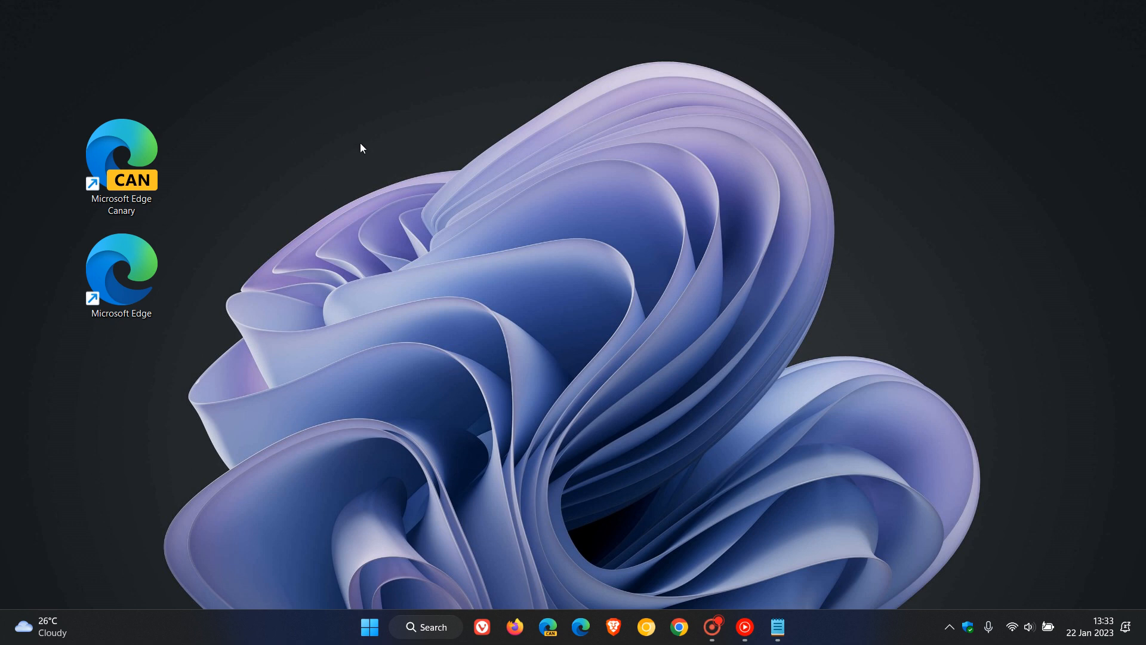
mouse_move(453, 73)
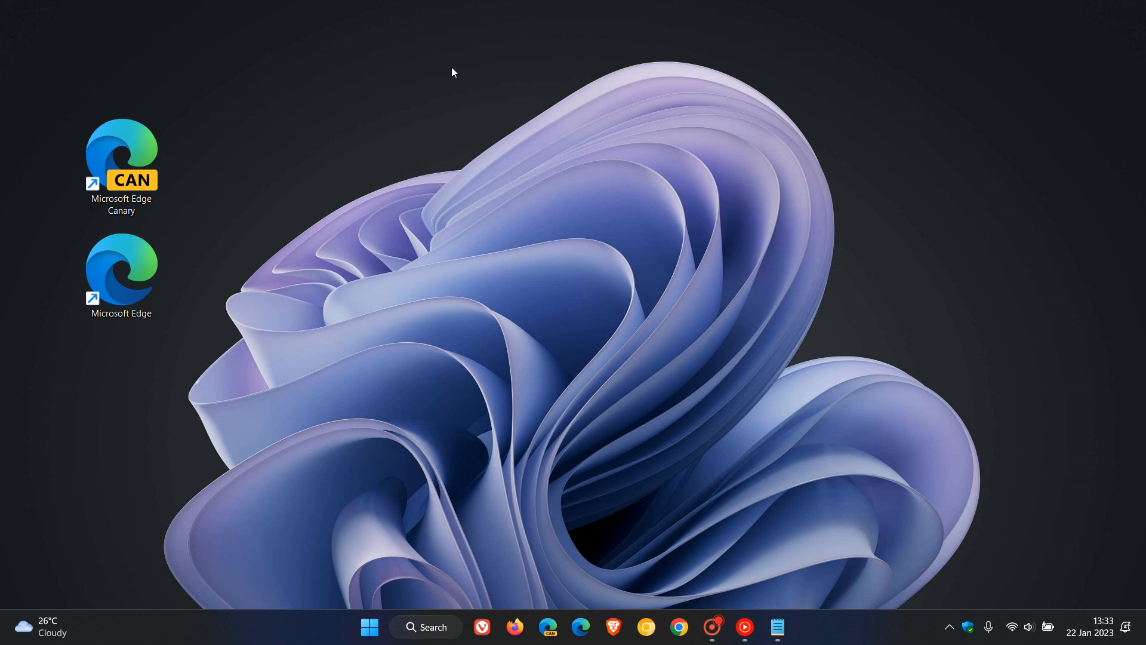
mouse_move(31, 300)
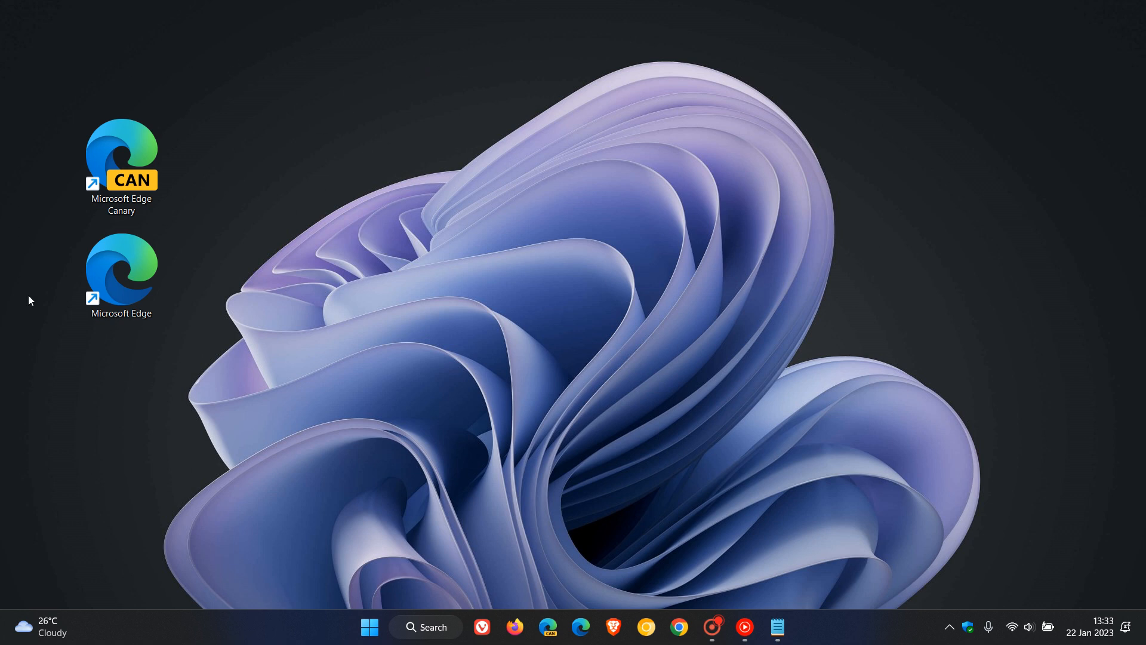
mouse_move(423, 66)
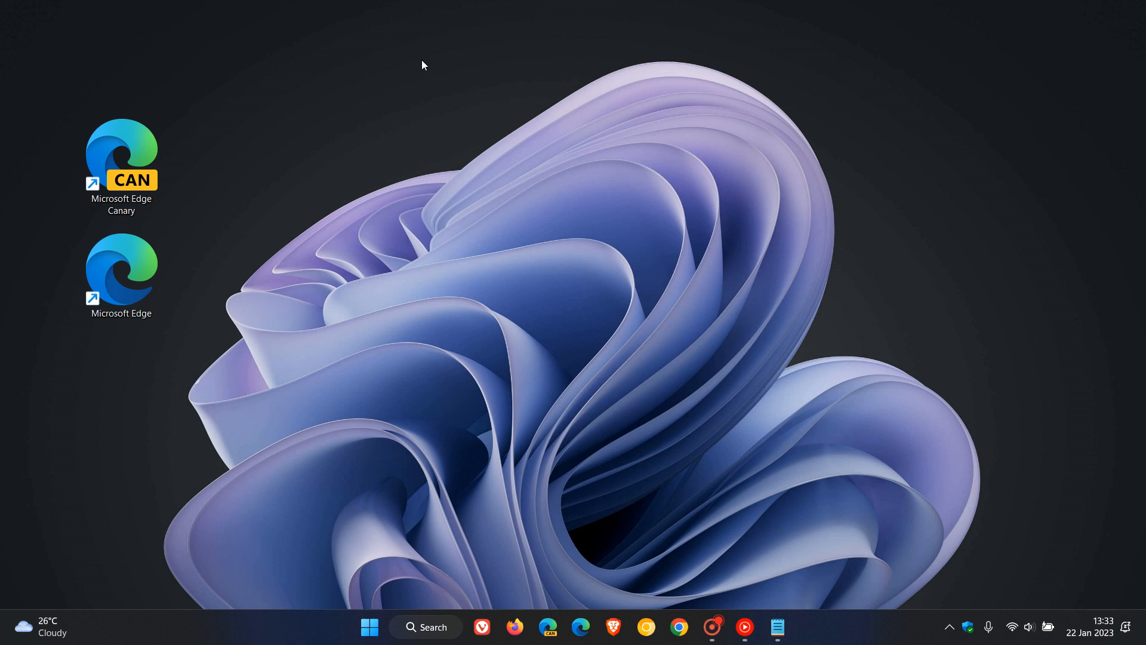
mouse_move(574, 364)
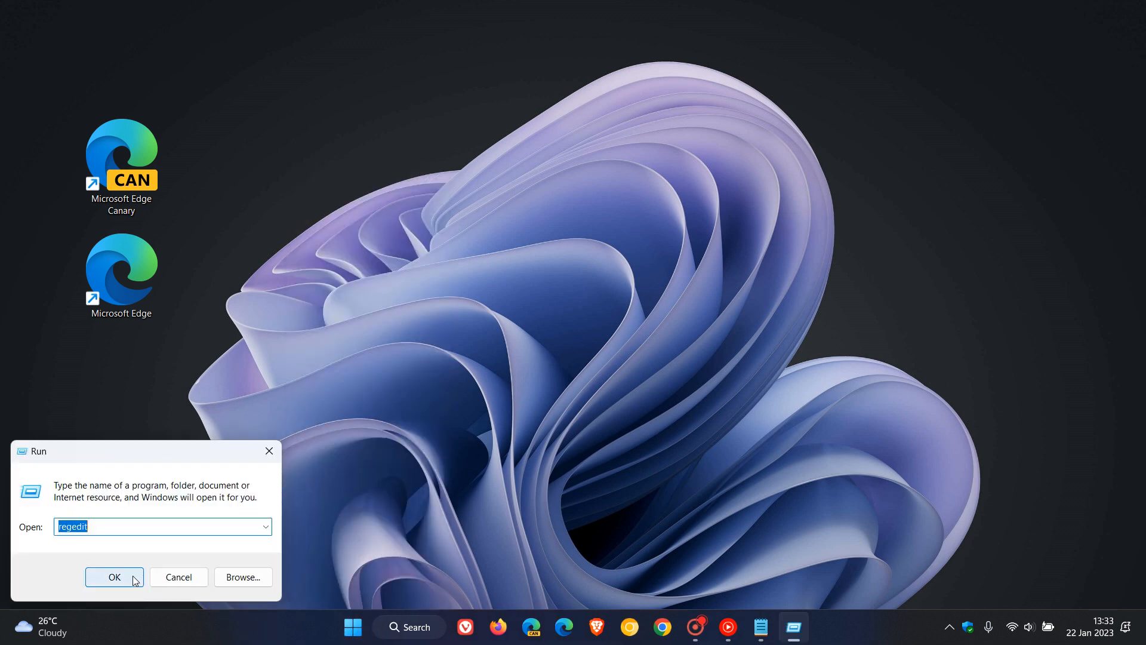
- Launch regedit from Run and view the File menu's import and export commands
click(113, 577)
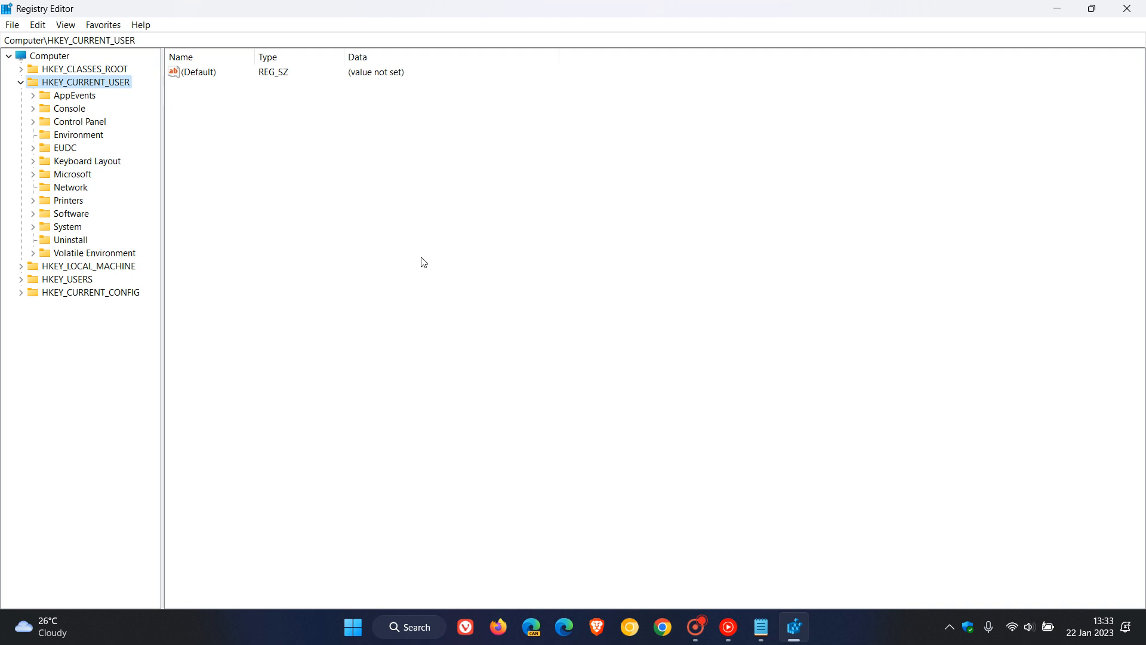
mouse_move(349, 245)
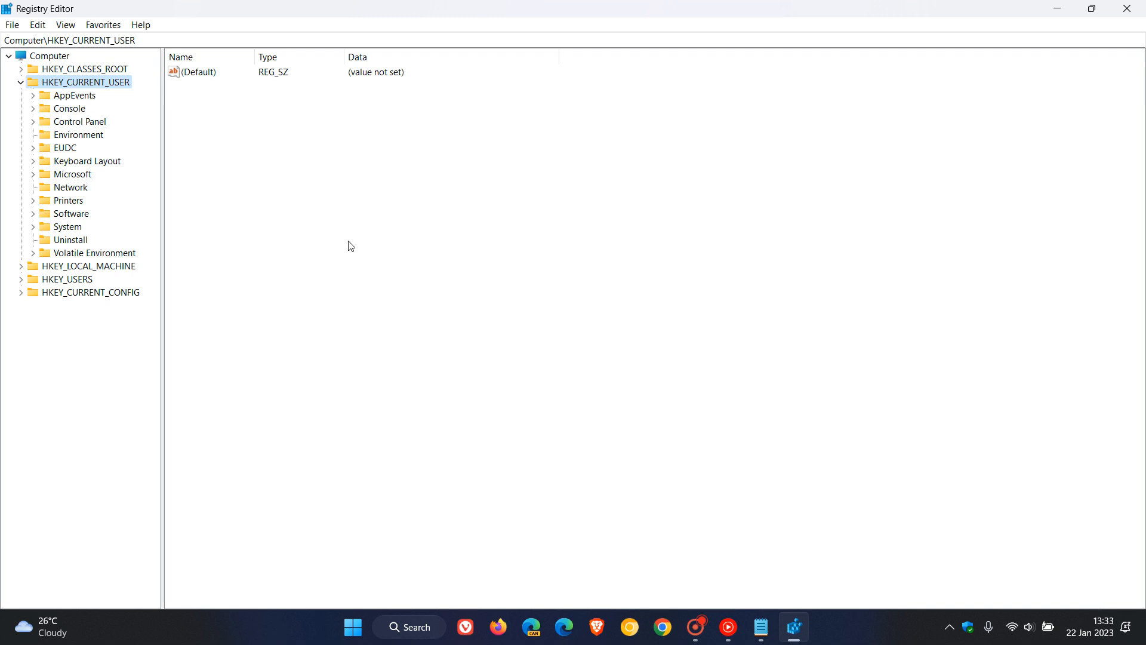
click(12, 24)
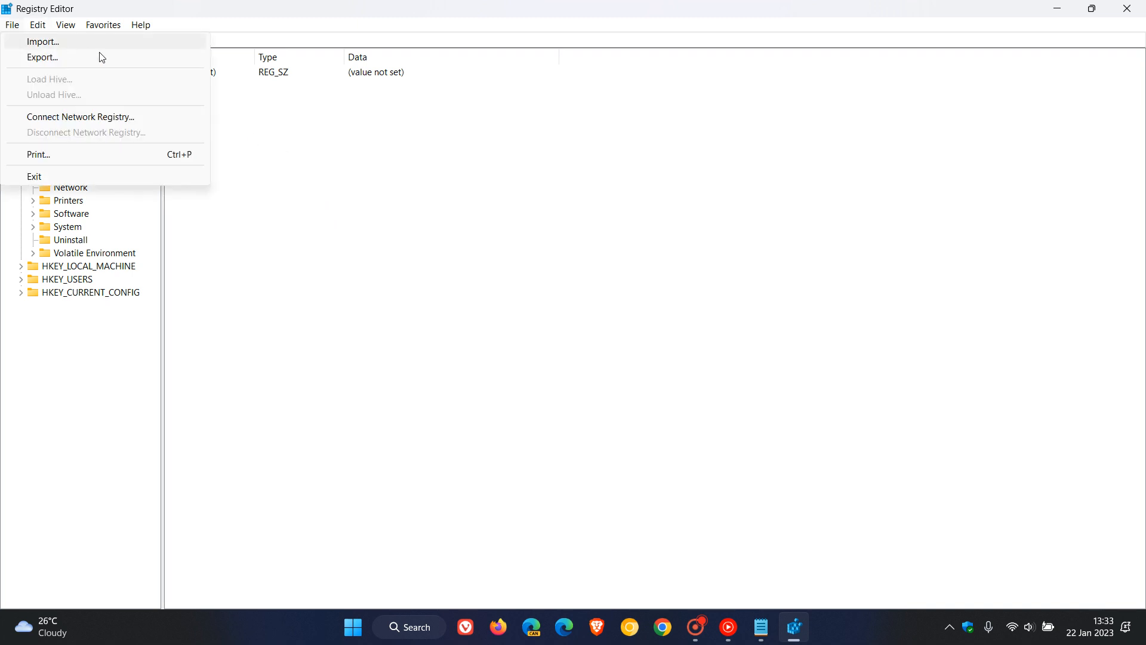
mouse_move(130, 58)
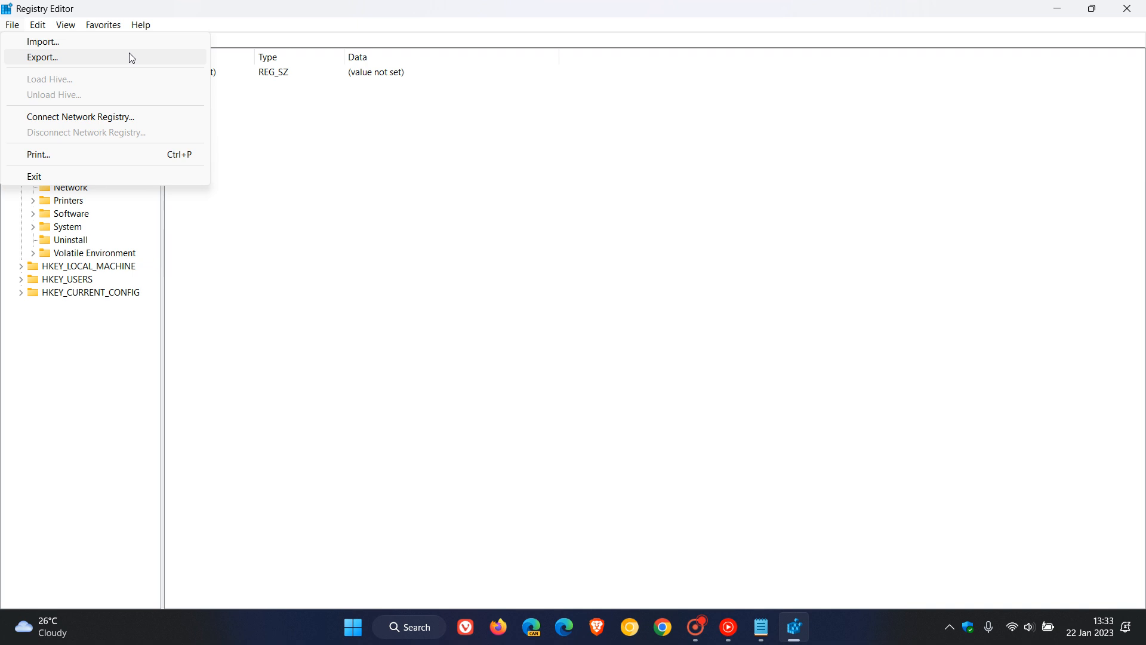
mouse_move(134, 58)
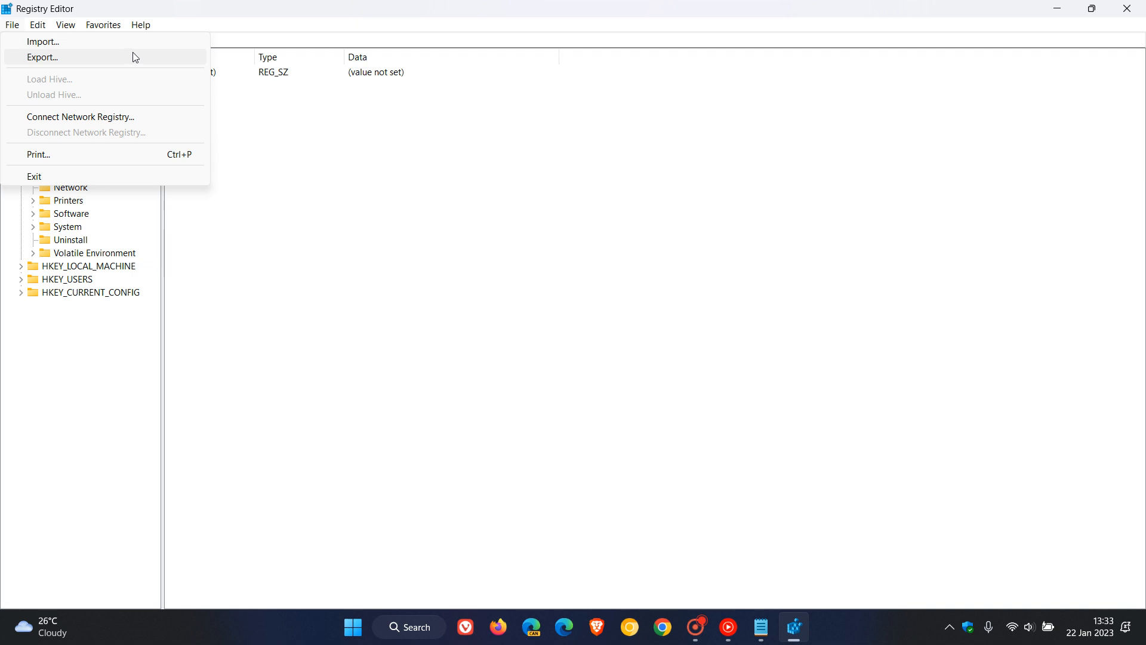
mouse_move(42, 41)
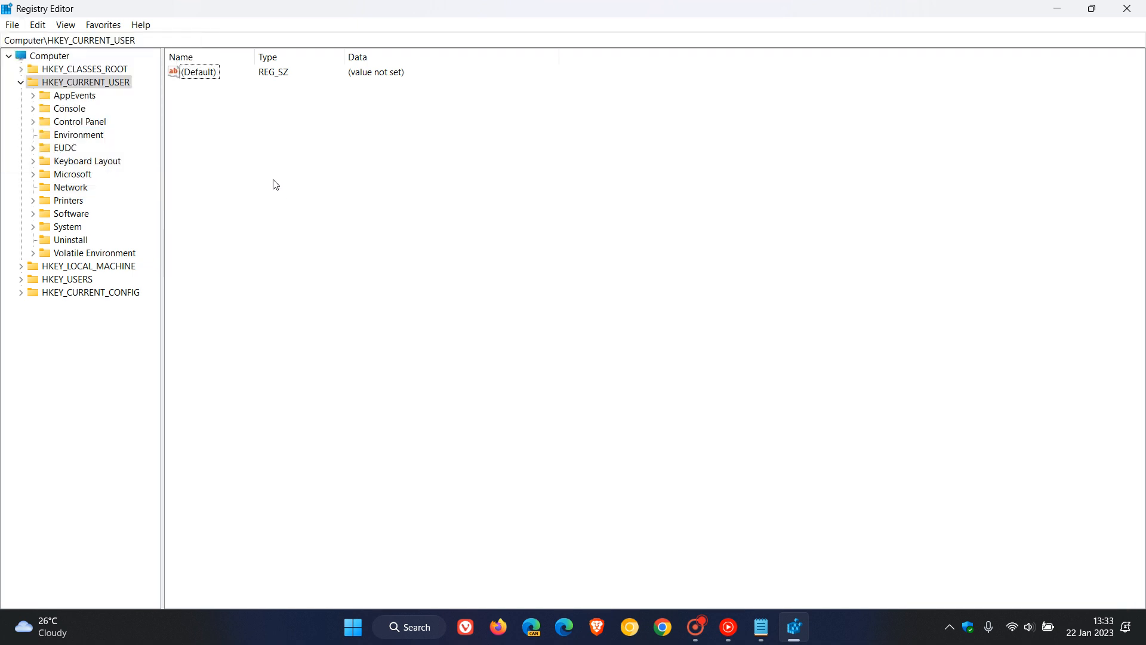
- Expand HKEY_LOCAL_MACHINE down to SOFTWARE\Policies\Microsoft
click(20, 82)
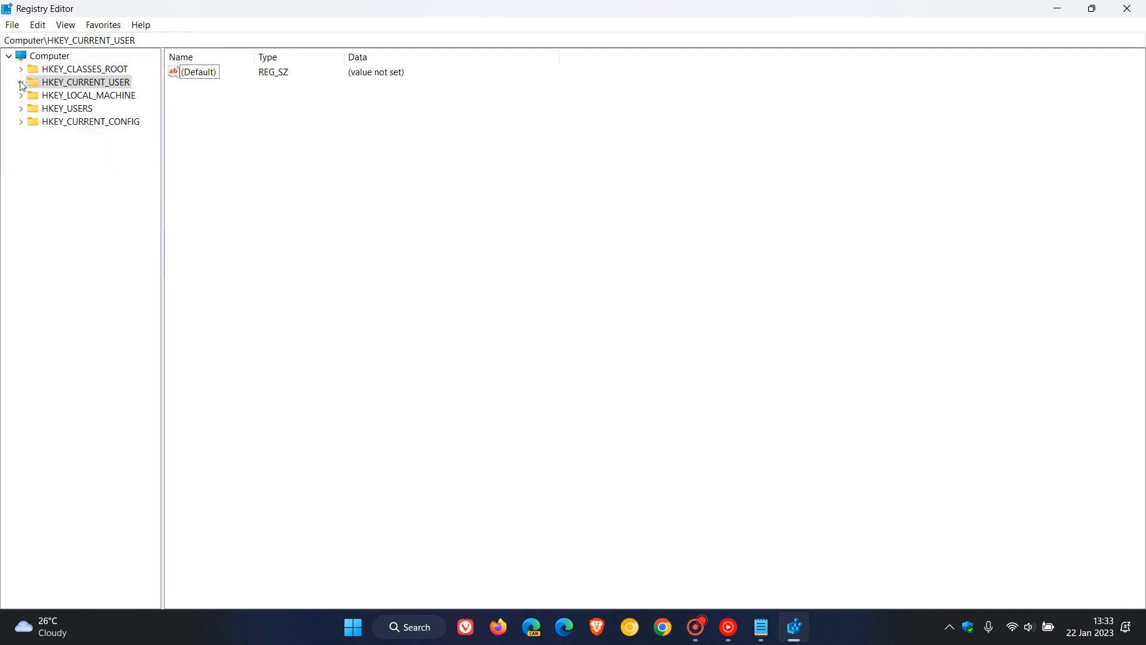
click(86, 95)
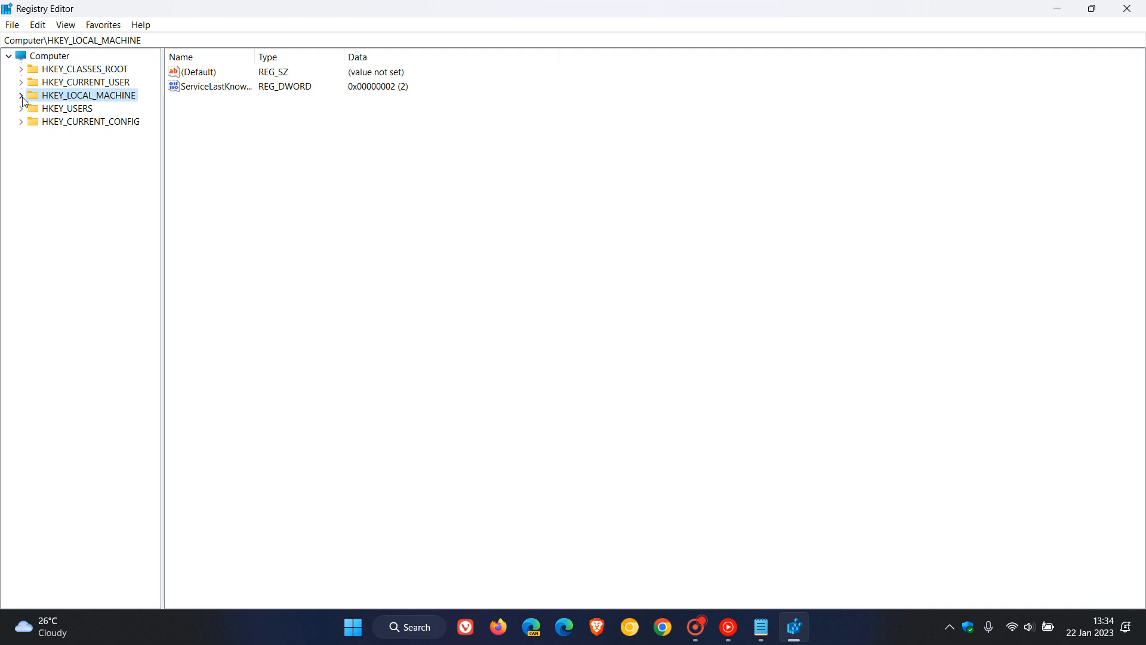
click(22, 95)
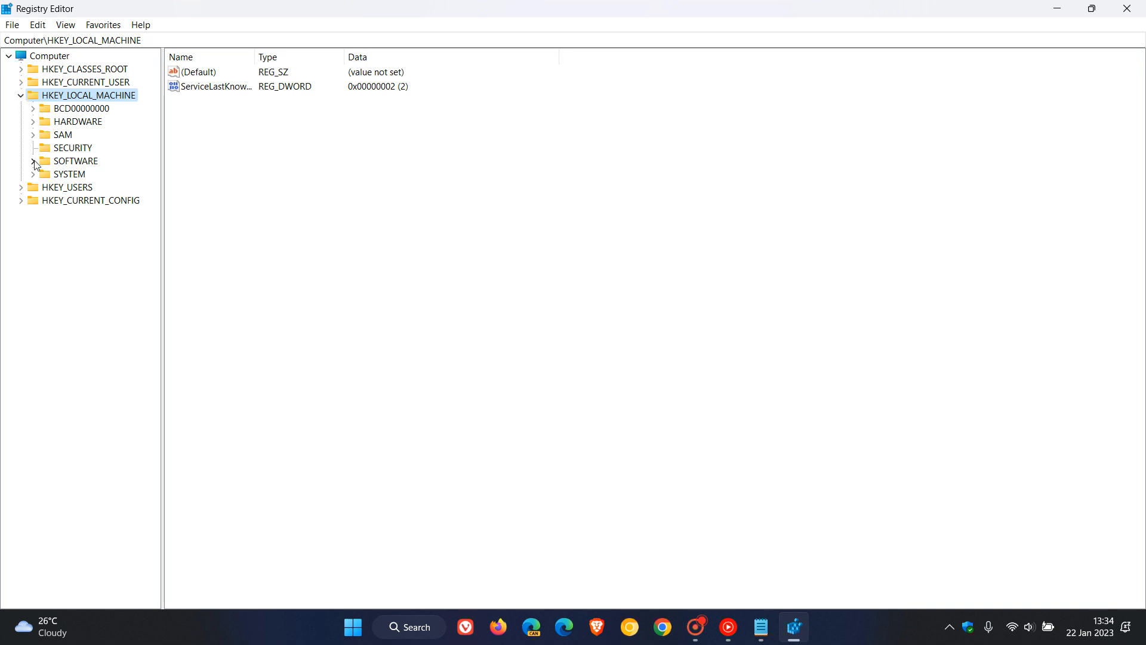
click(34, 160)
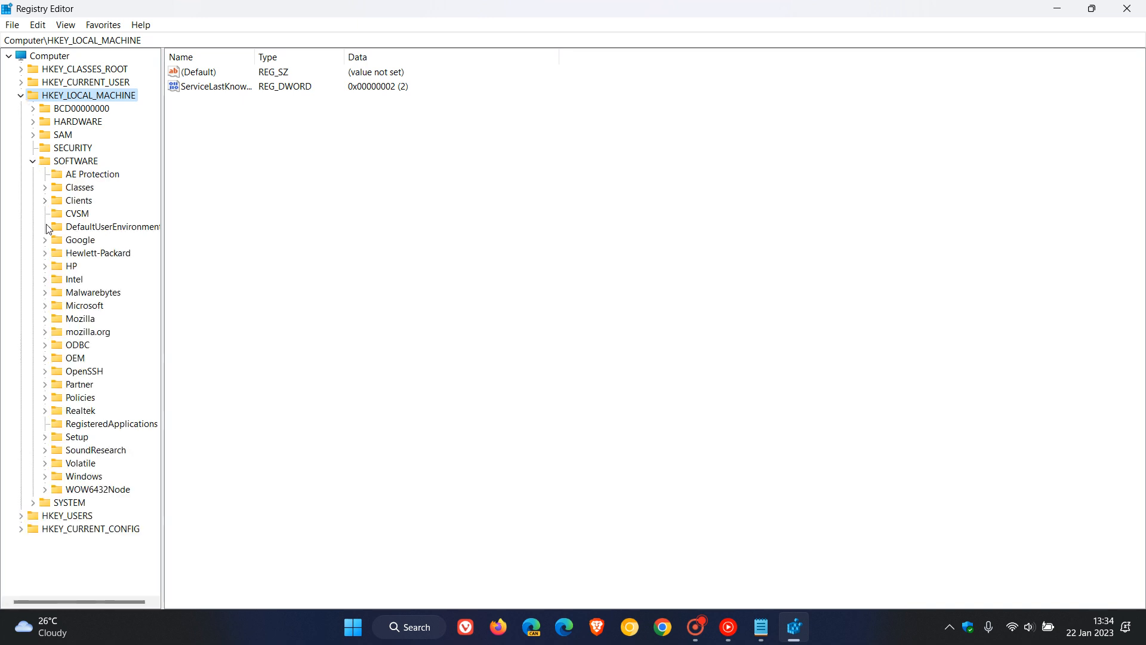
mouse_move(46, 385)
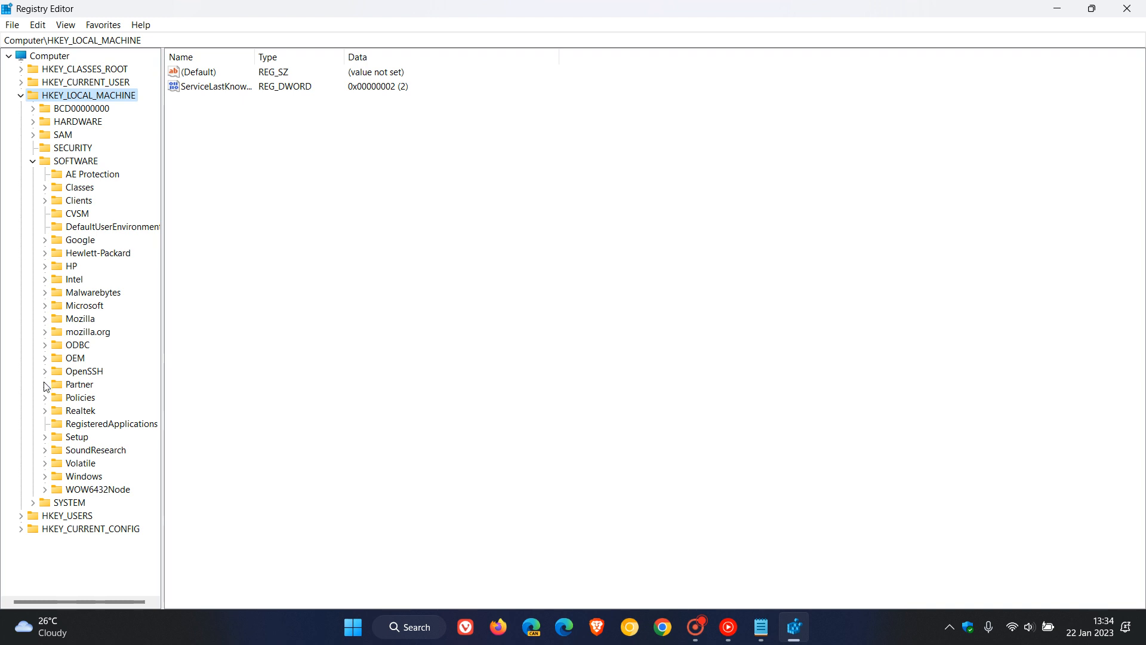
click(45, 397)
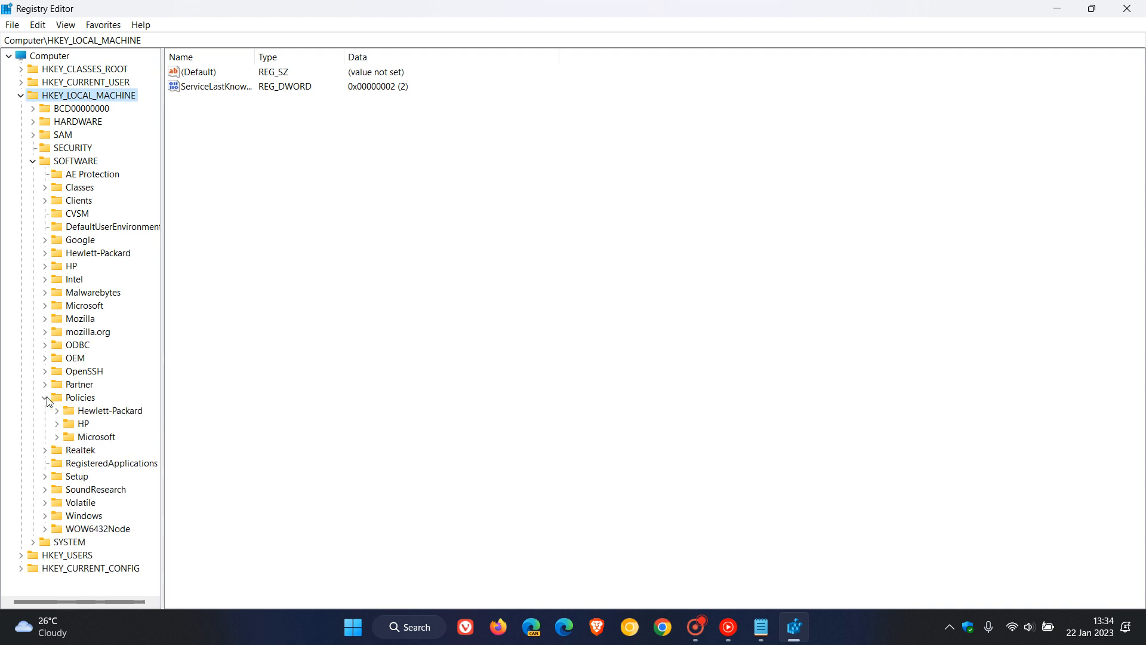
mouse_move(82, 400)
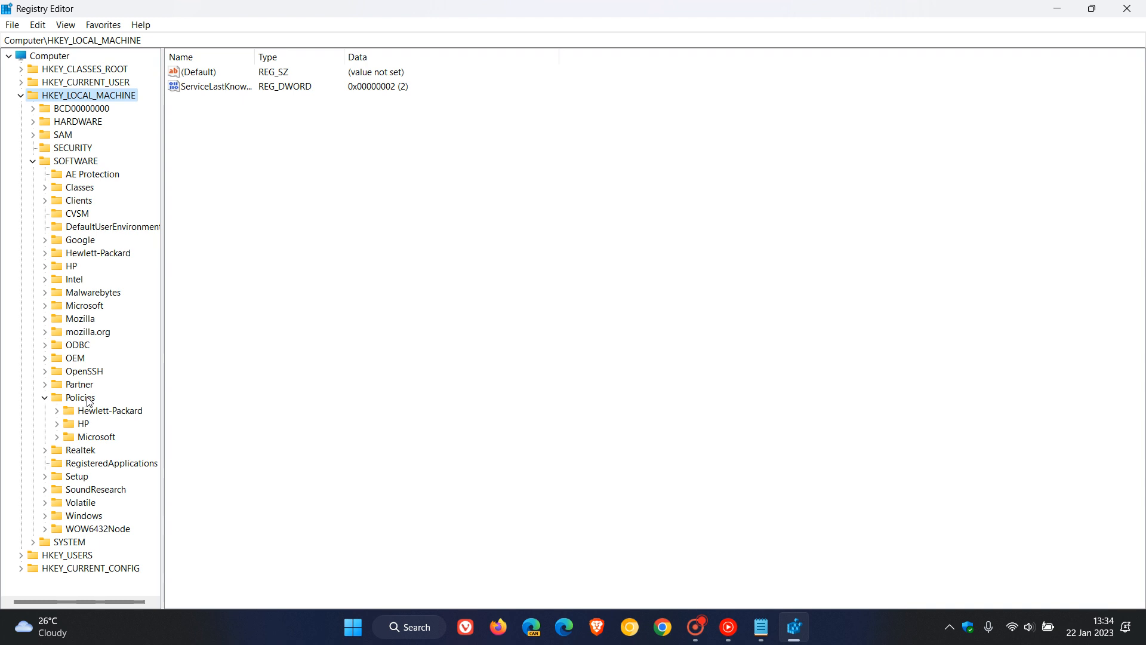
mouse_move(61, 439)
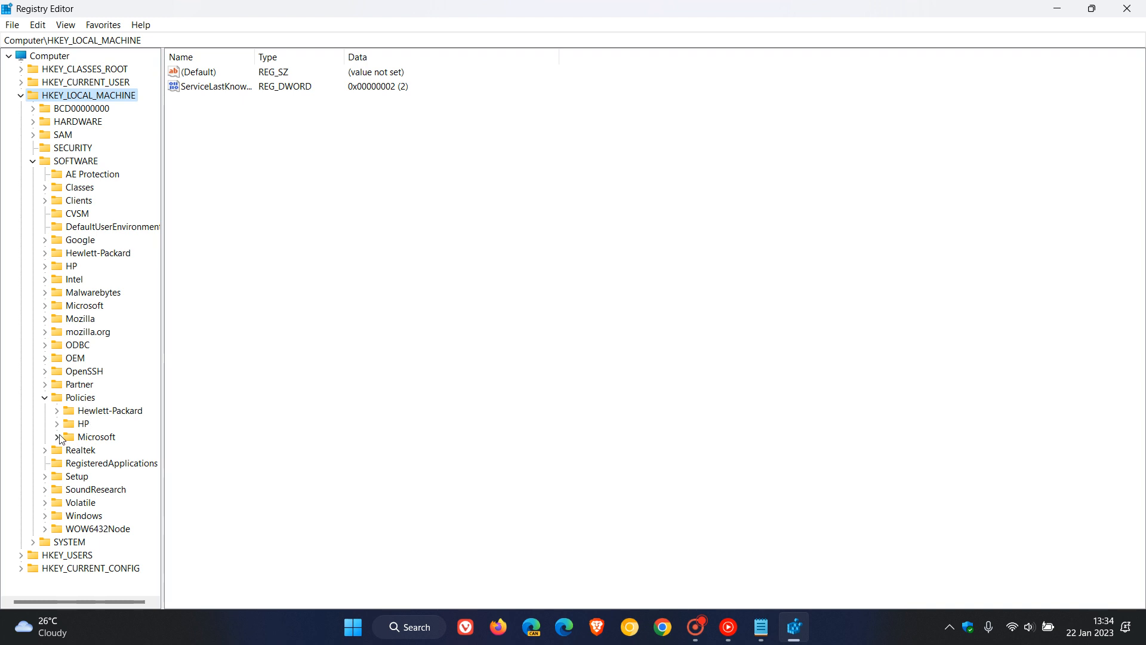
click(57, 436)
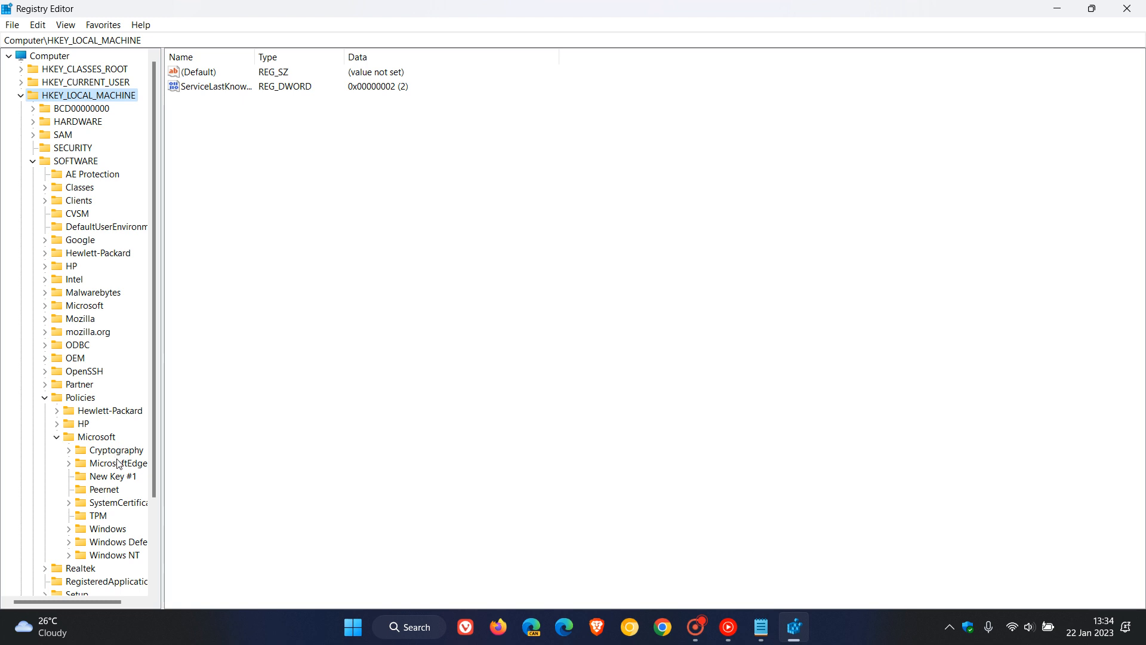
mouse_move(127, 515)
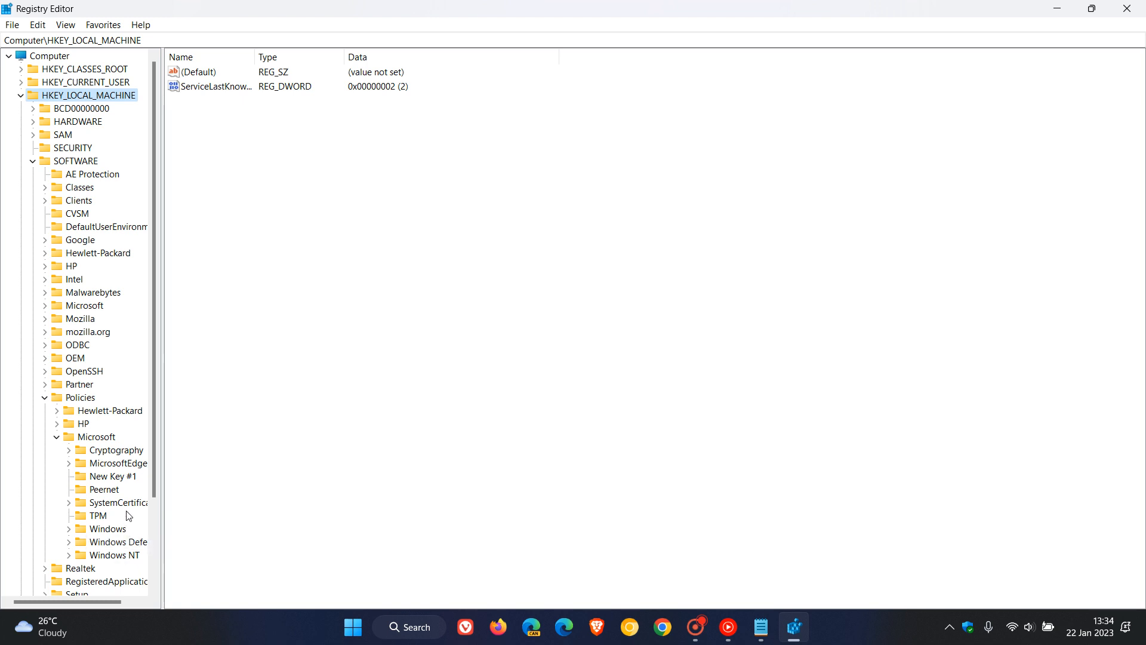
mouse_move(115, 557)
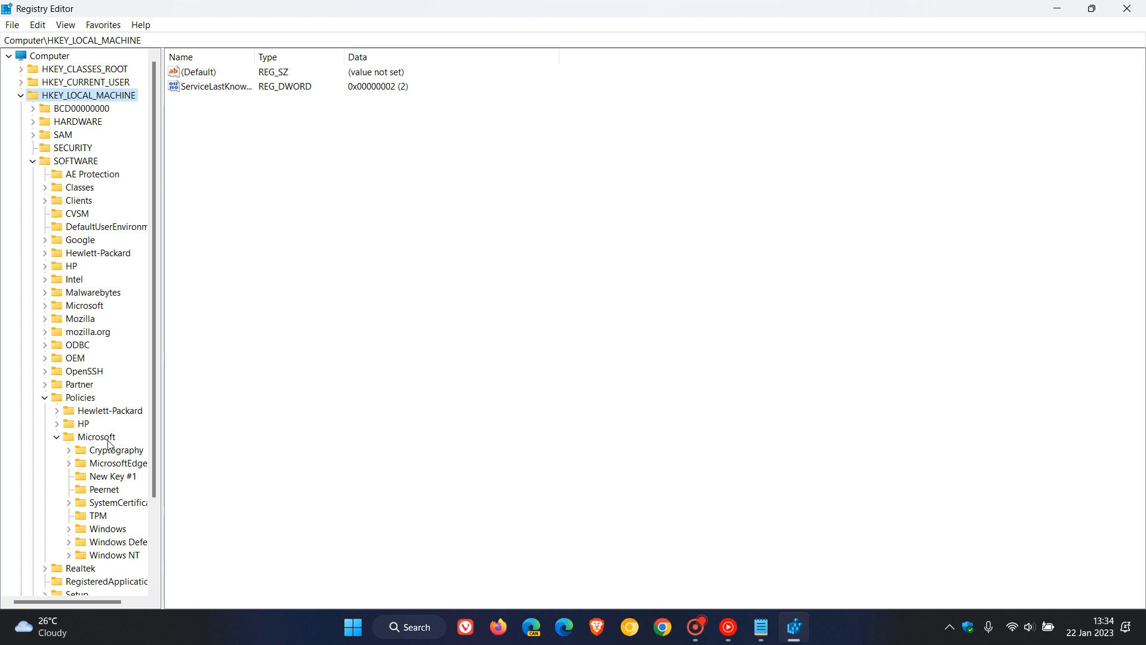
- Add a new key under Microsoft and rename it EdgeUpdate, copied from Notepad
right_click(95, 436)
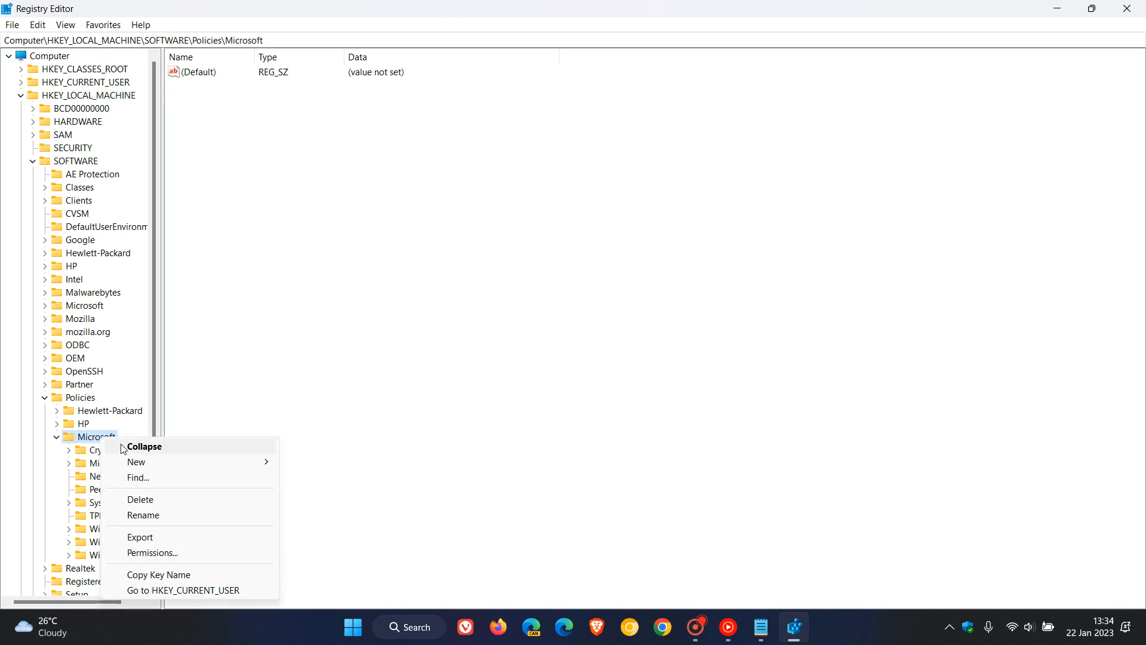
mouse_move(136, 461)
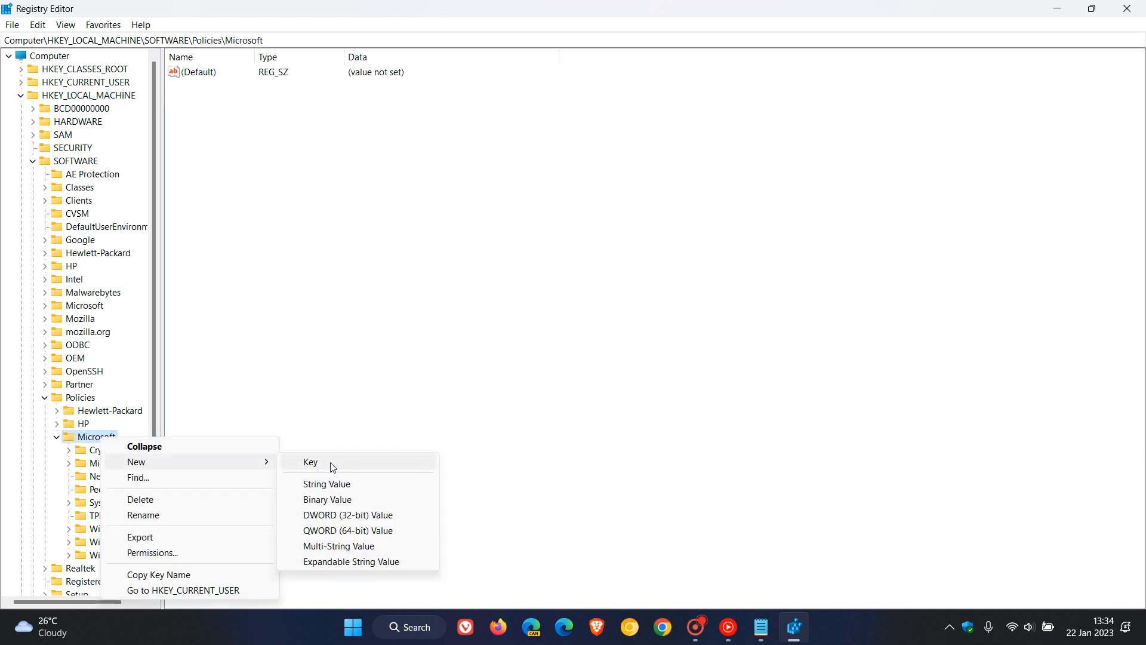
click(309, 462)
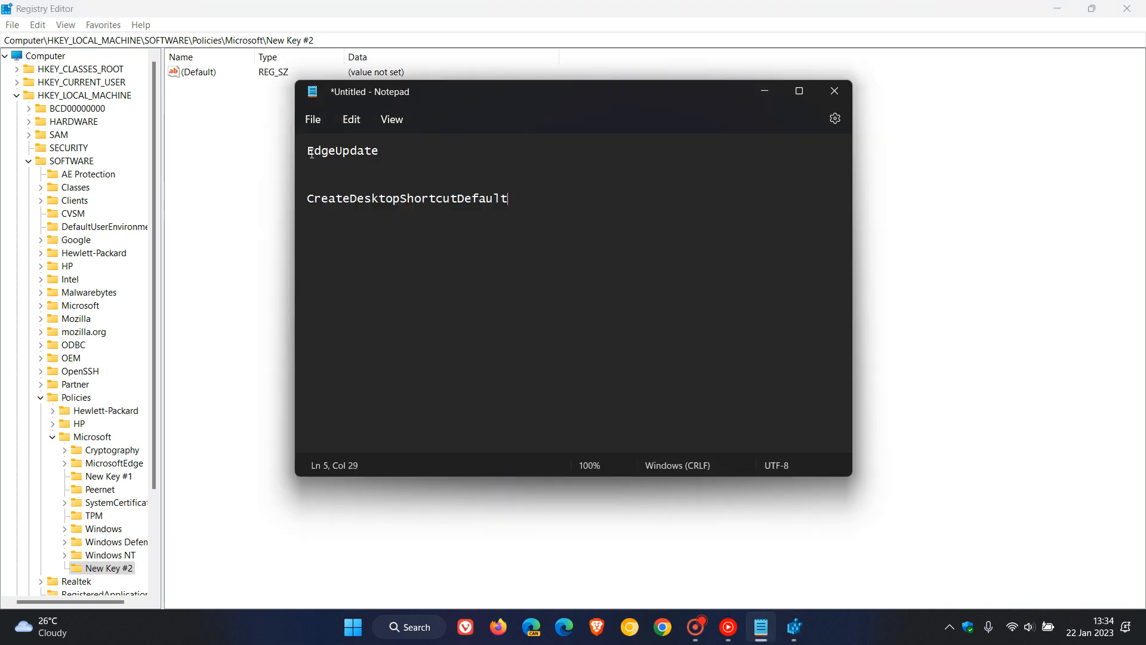
double_click(342, 151)
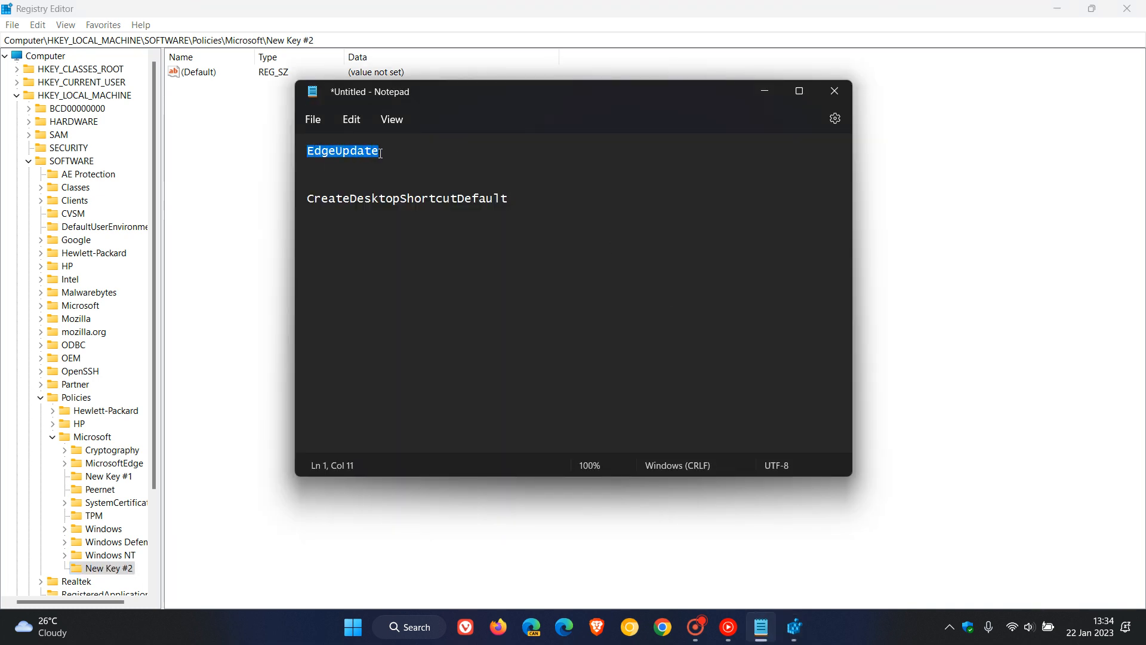
right_click(342, 151)
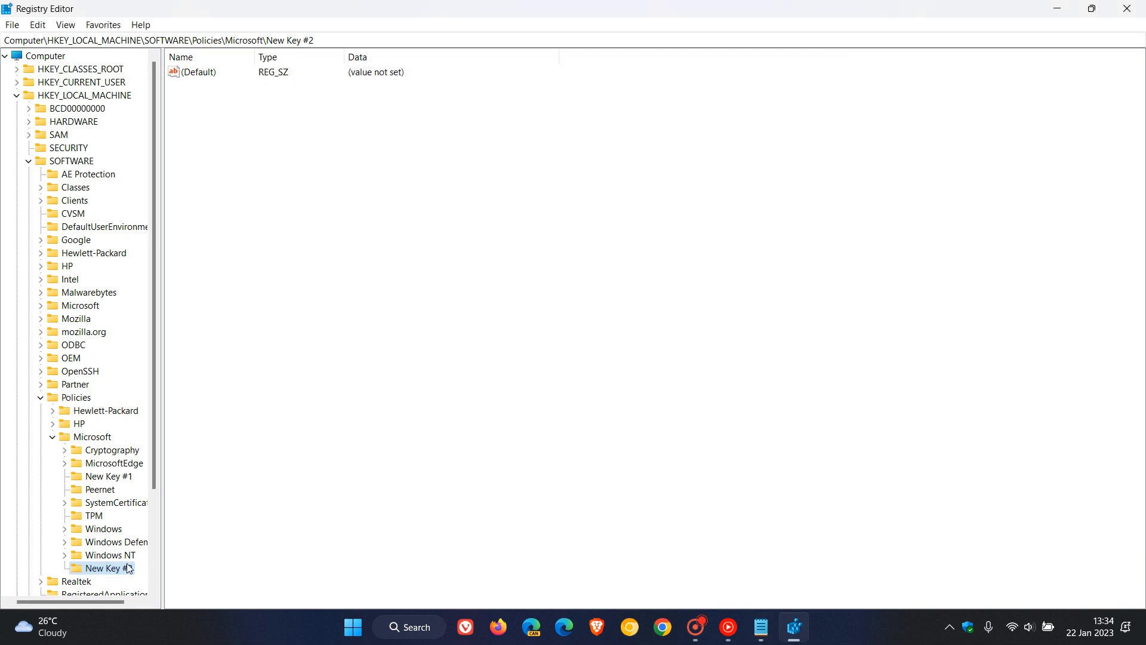
right_click(106, 568)
text(EdgeUpdate)
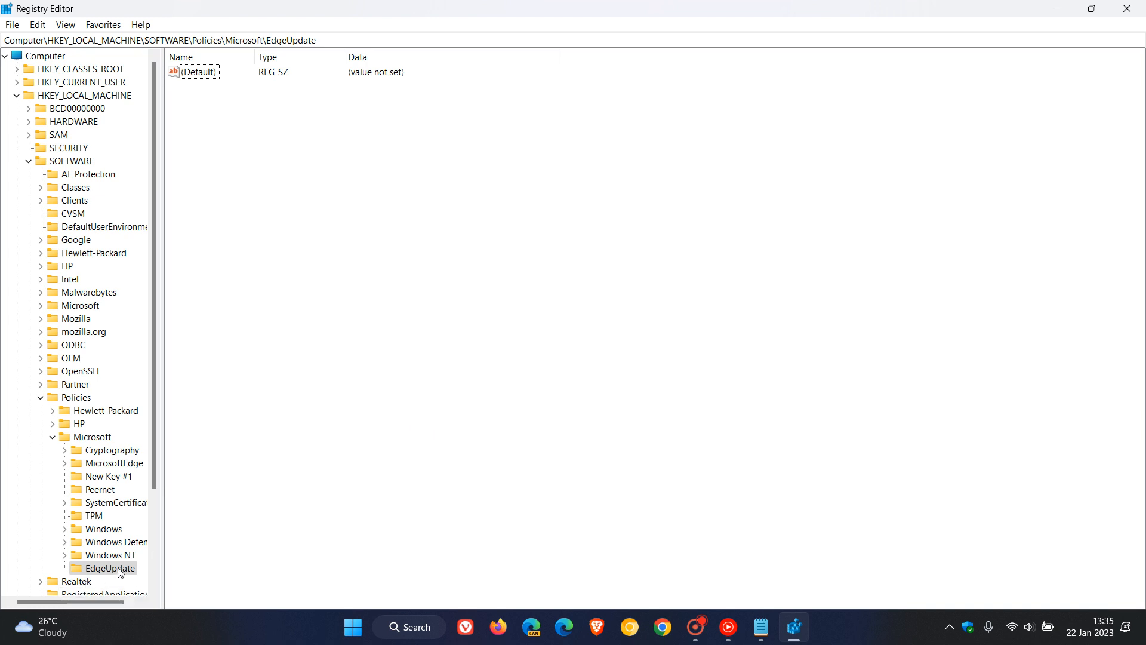
- Add a 32-bit DWORD to EdgeUpdate, rename it CreateDesktopShortcutDefault, and open Edit DWORD
right_click(108, 568)
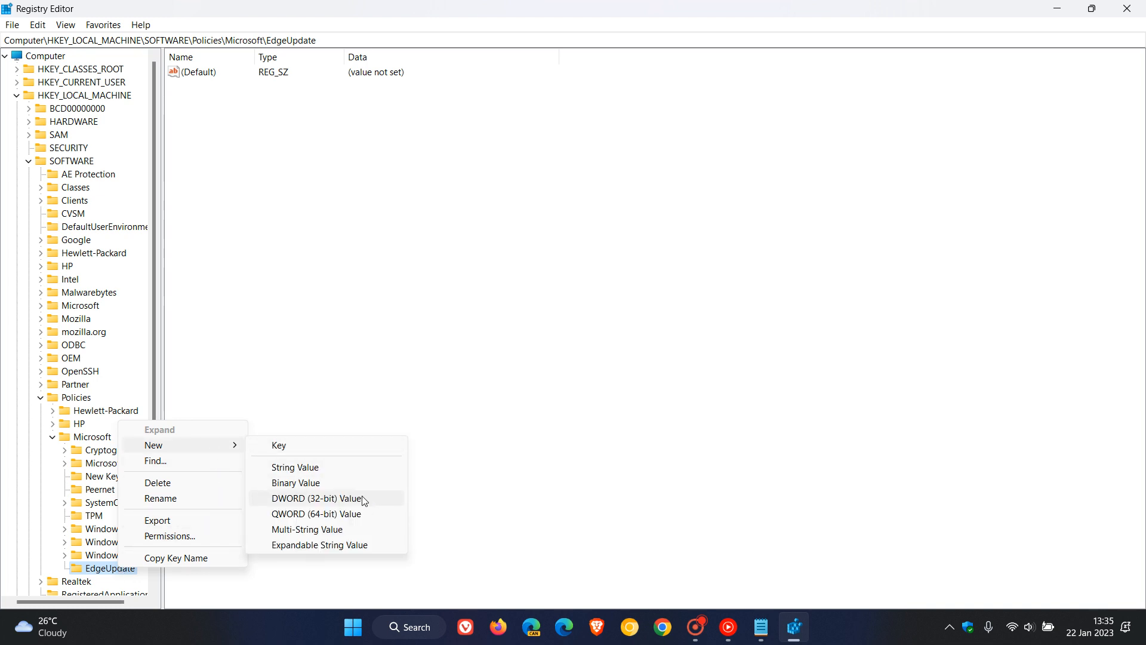
click(316, 497)
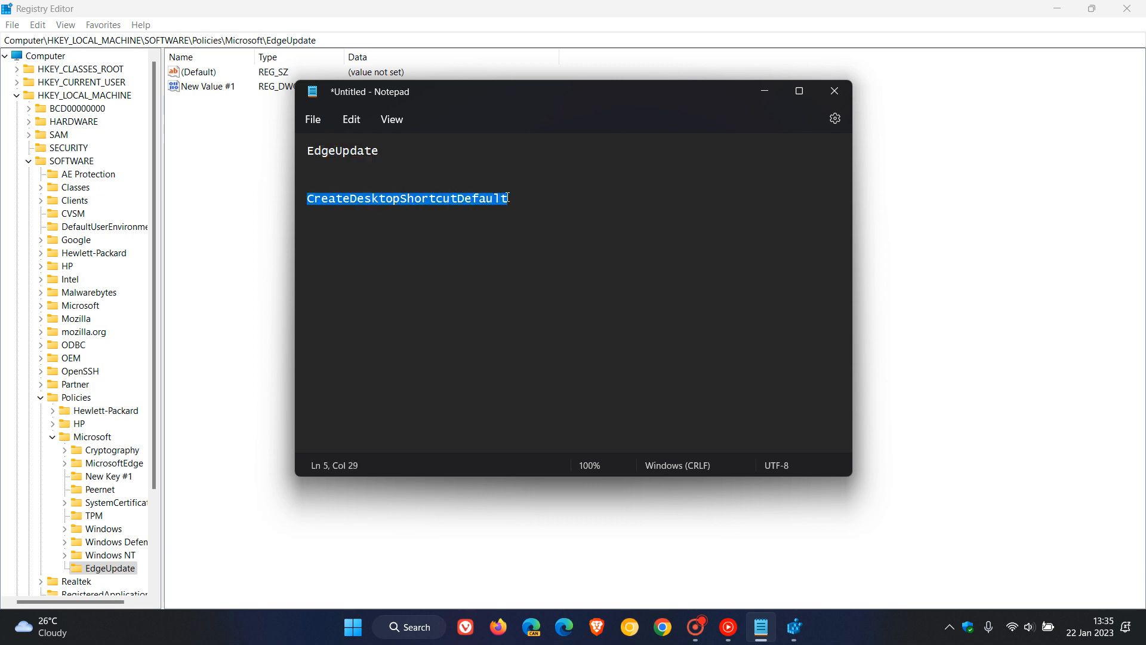
mouse_move(720, 119)
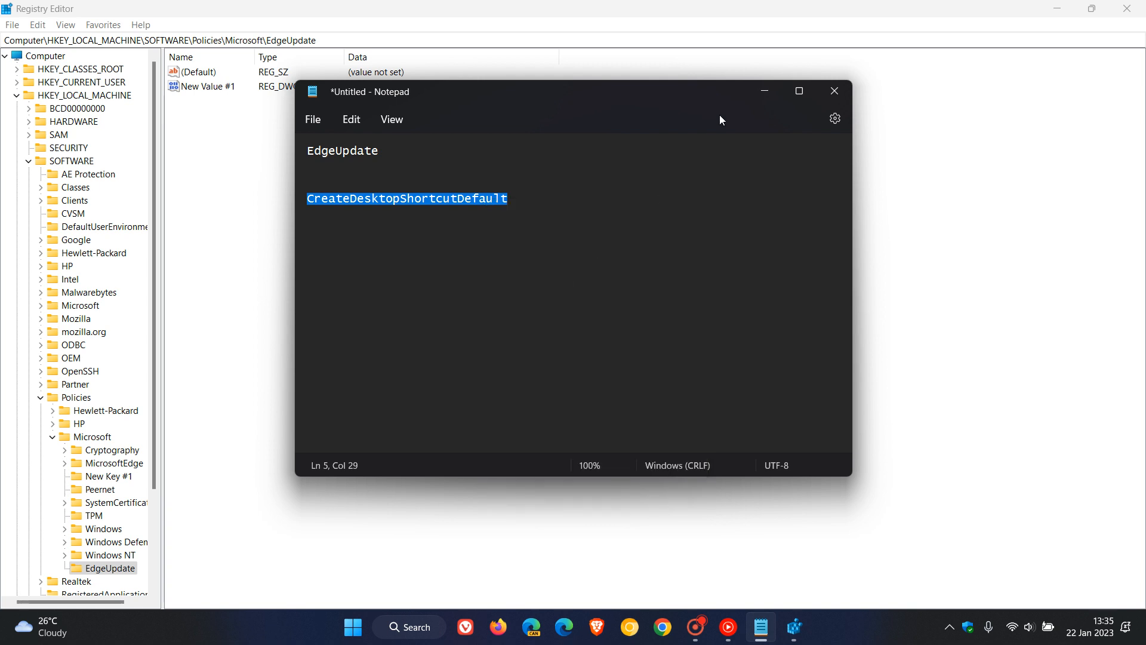
right_click(206, 86)
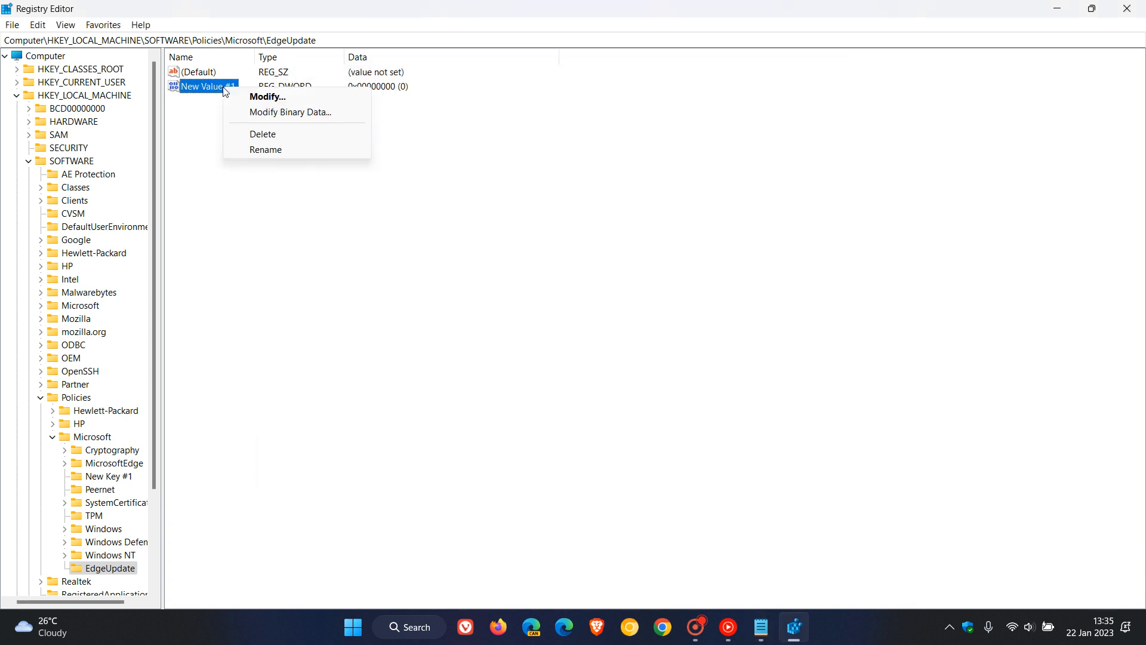
click(265, 149)
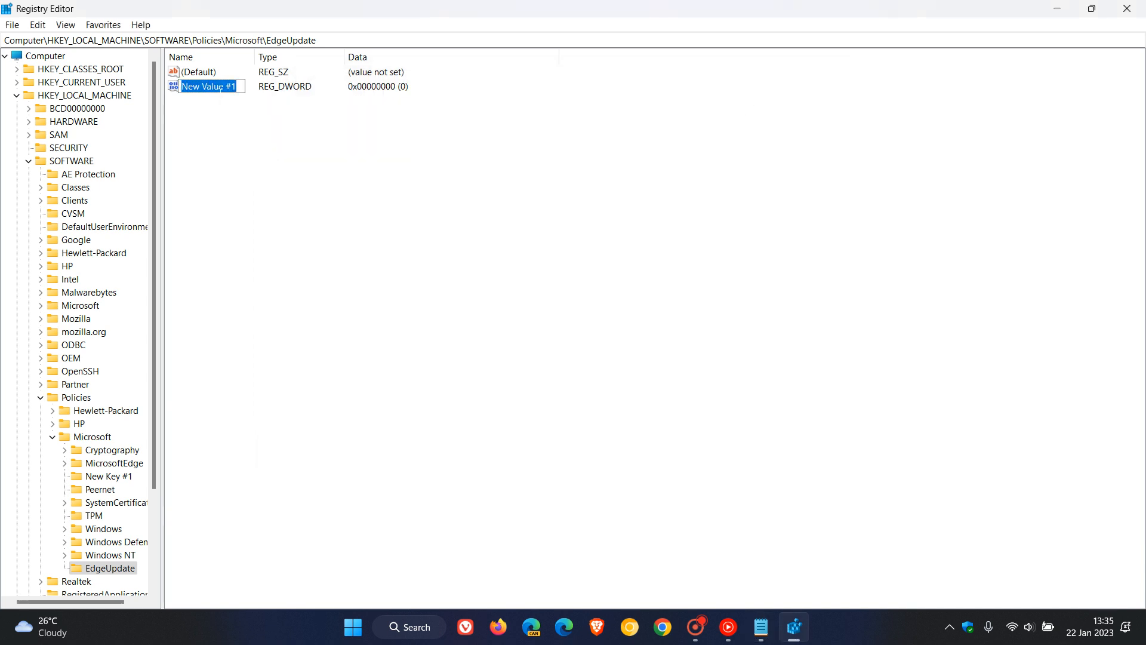
text(CreateDesktopShortcutDefault)
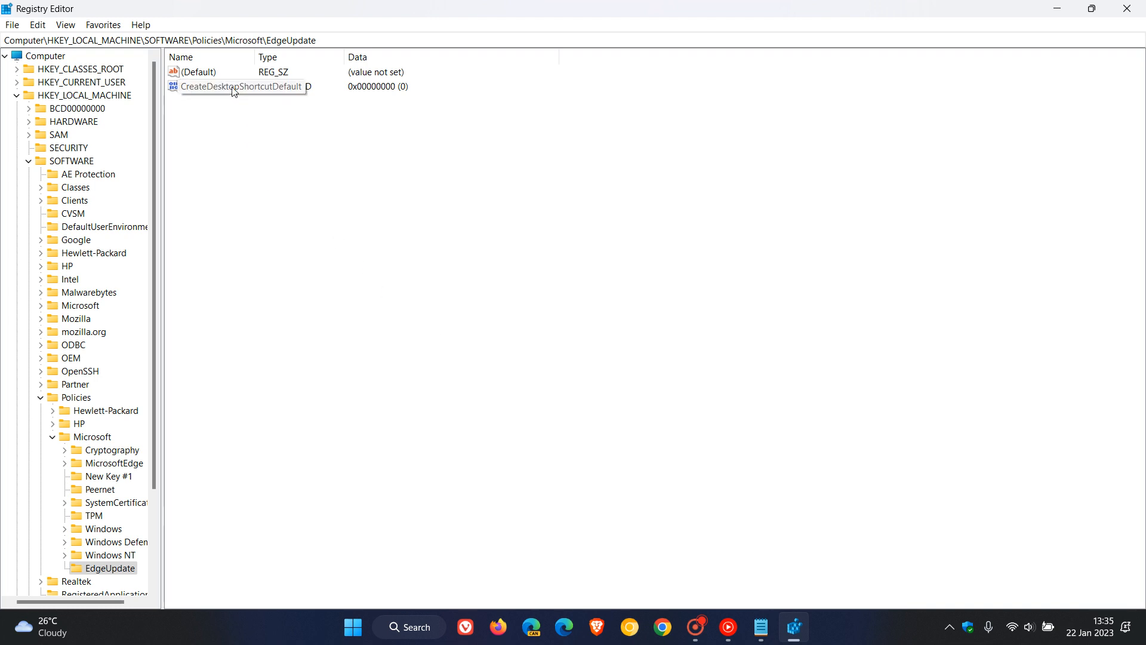
double_click(243, 86)
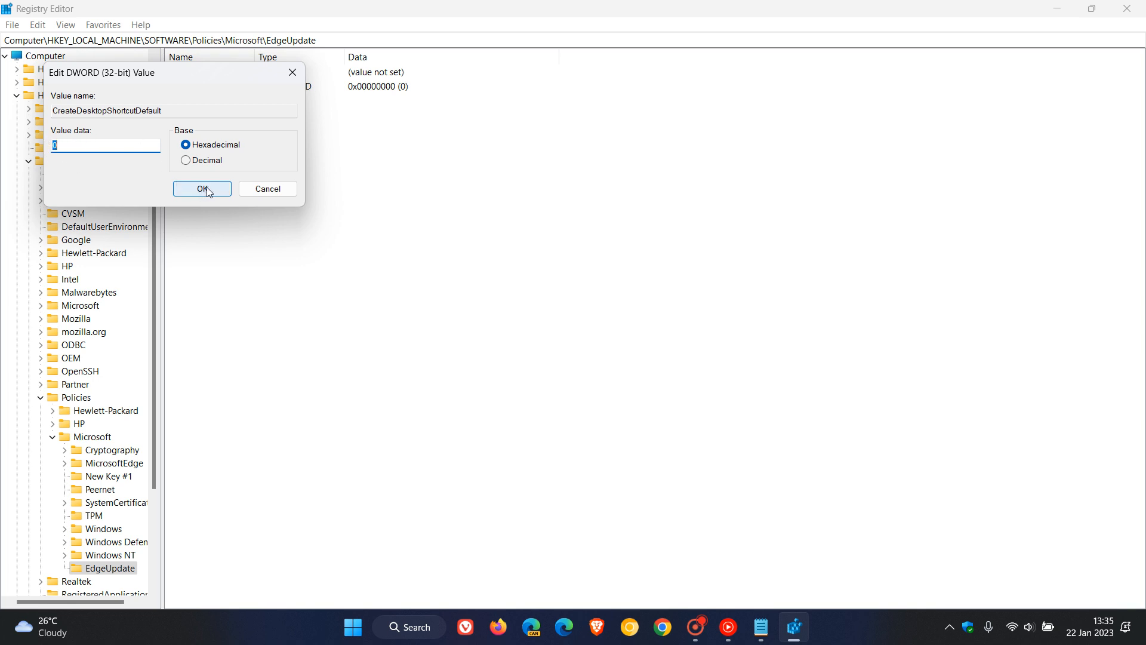
- Confirm CreateDesktopShortcutDefault's value data of 0 in the Edit DWORD dialog
click(202, 189)
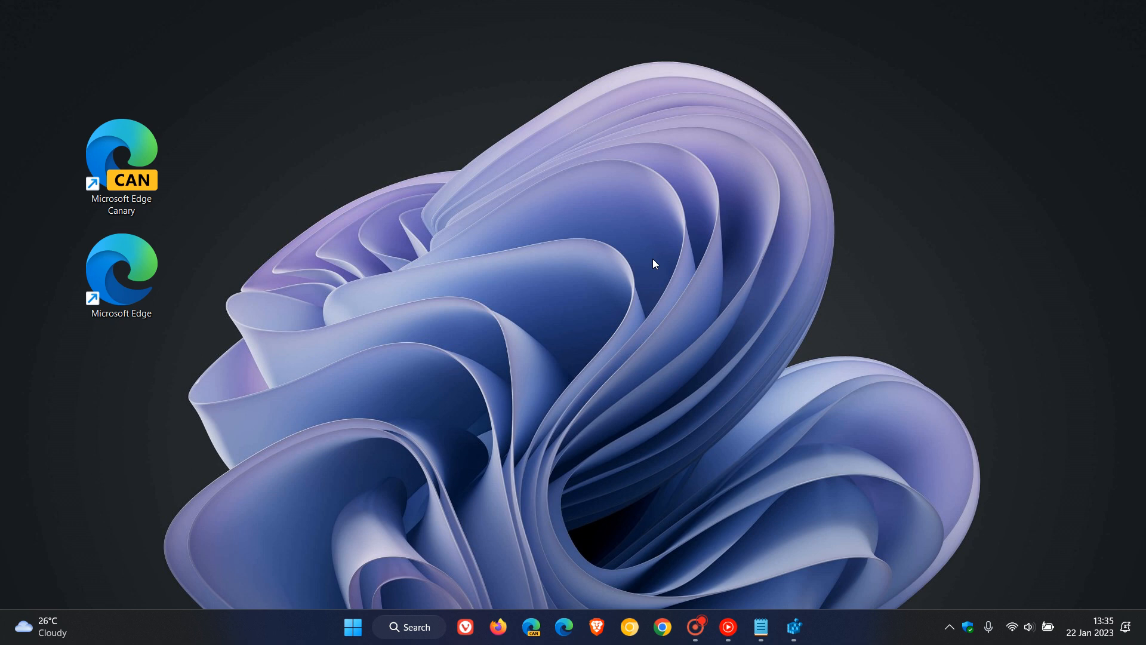
mouse_move(229, 130)
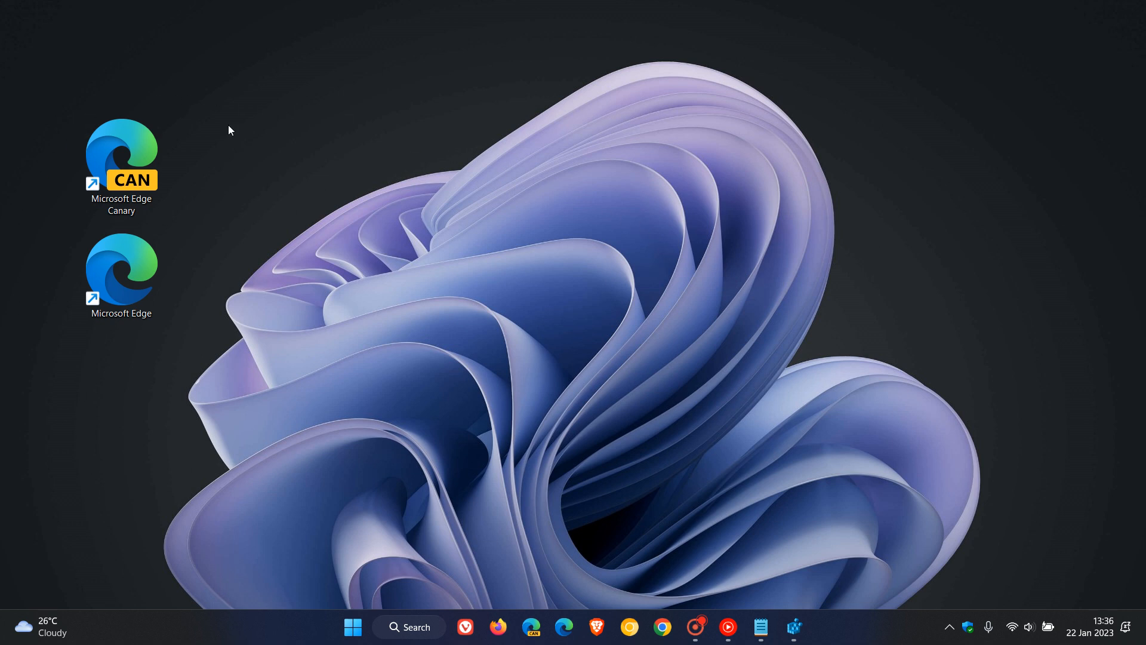
mouse_move(677, 313)
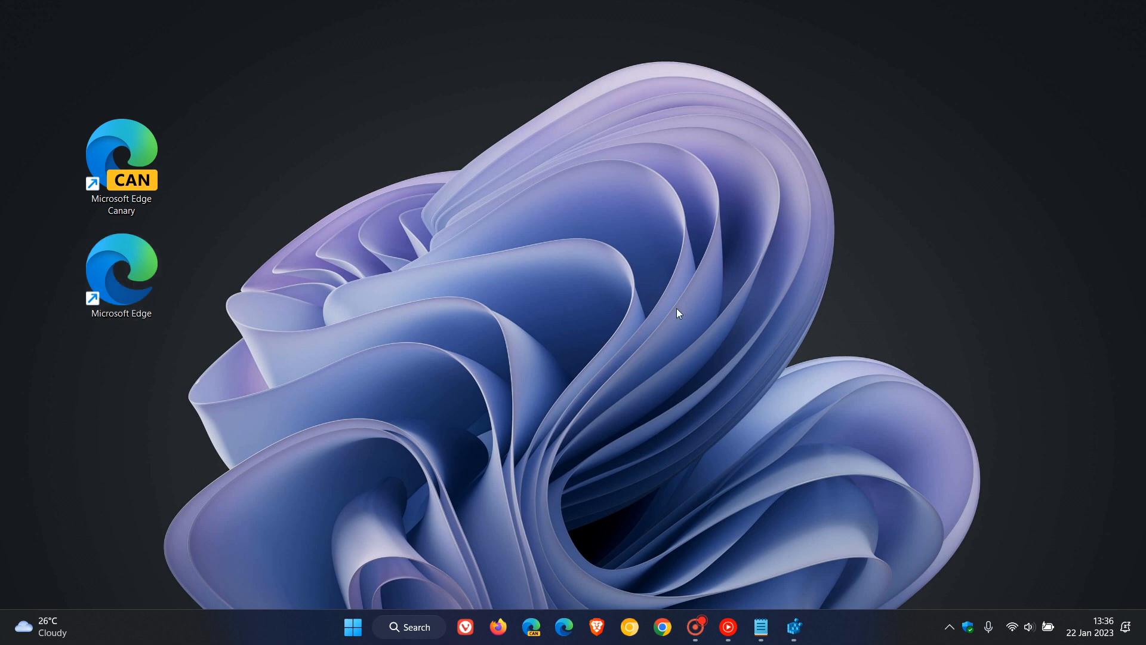
mouse_move(695, 284)
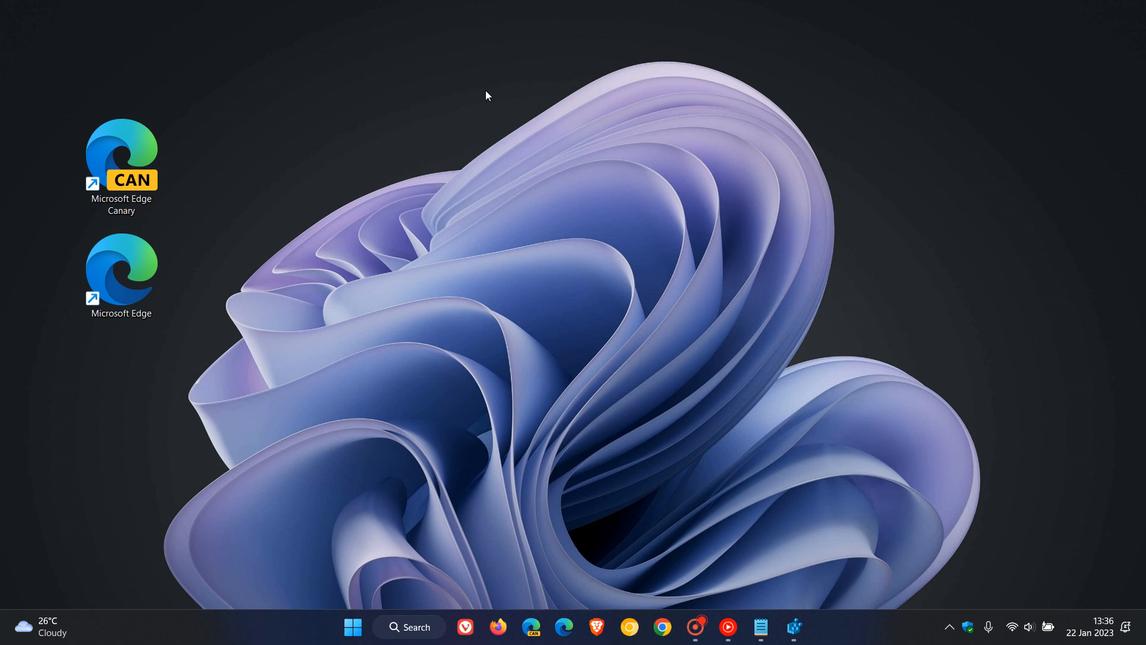
mouse_move(680, 330)
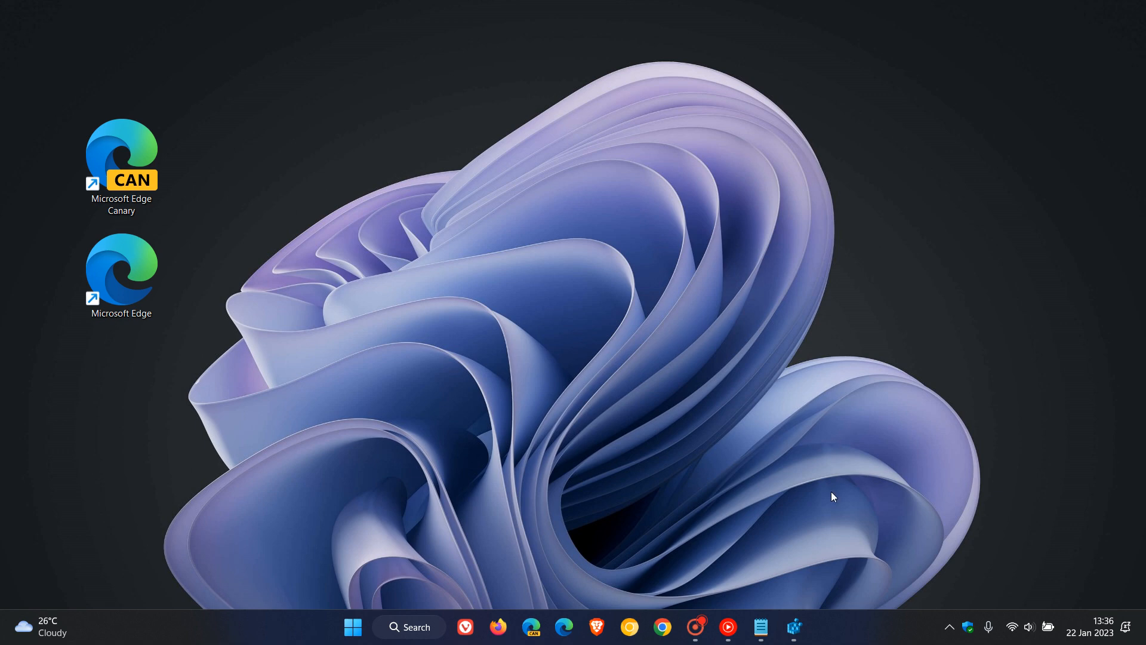
- Restore Registry Editor and delete CreateDesktopShortcutDefault and the EdgeUpdate key, confirming each
click(760, 626)
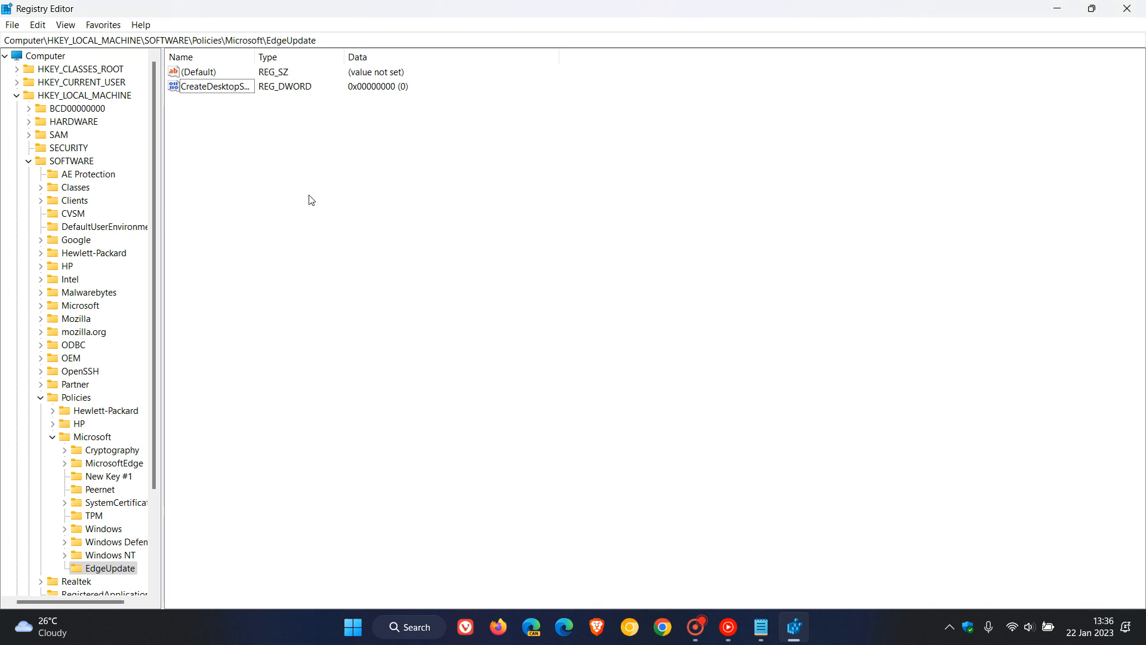
mouse_move(474, 416)
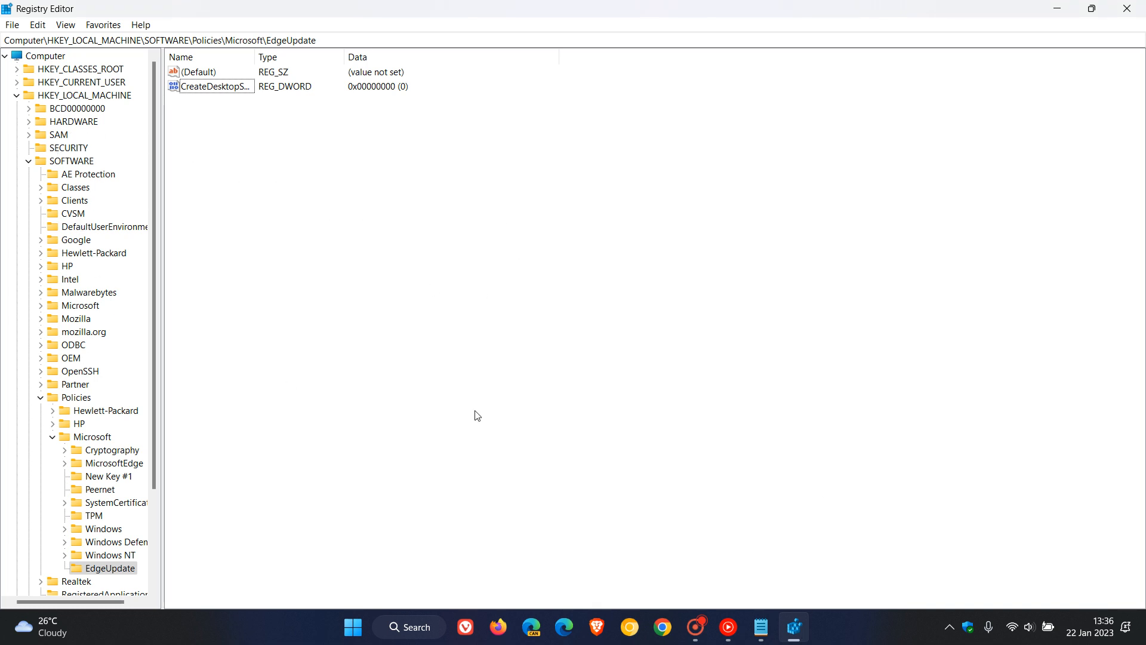
mouse_move(303, 237)
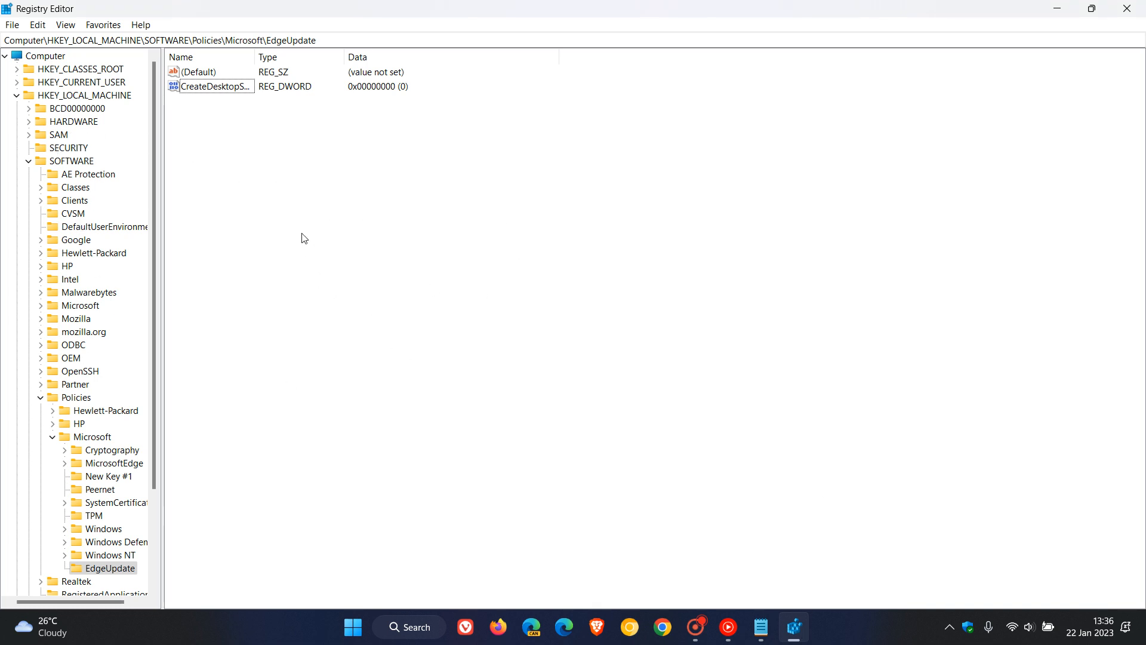
click(215, 86)
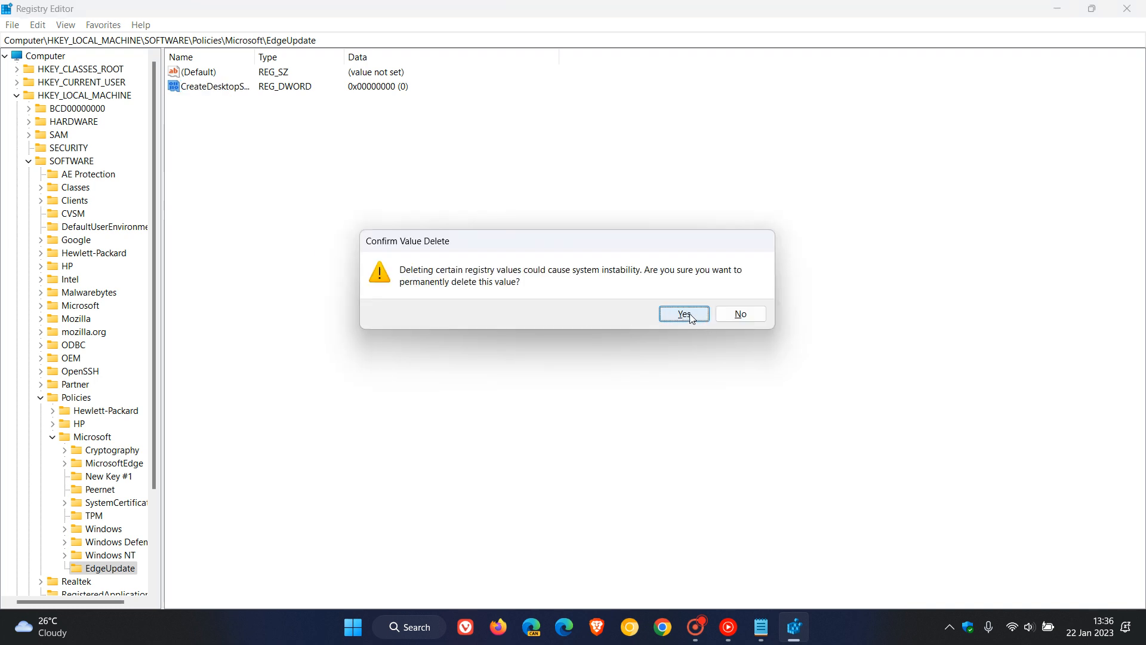
click(683, 313)
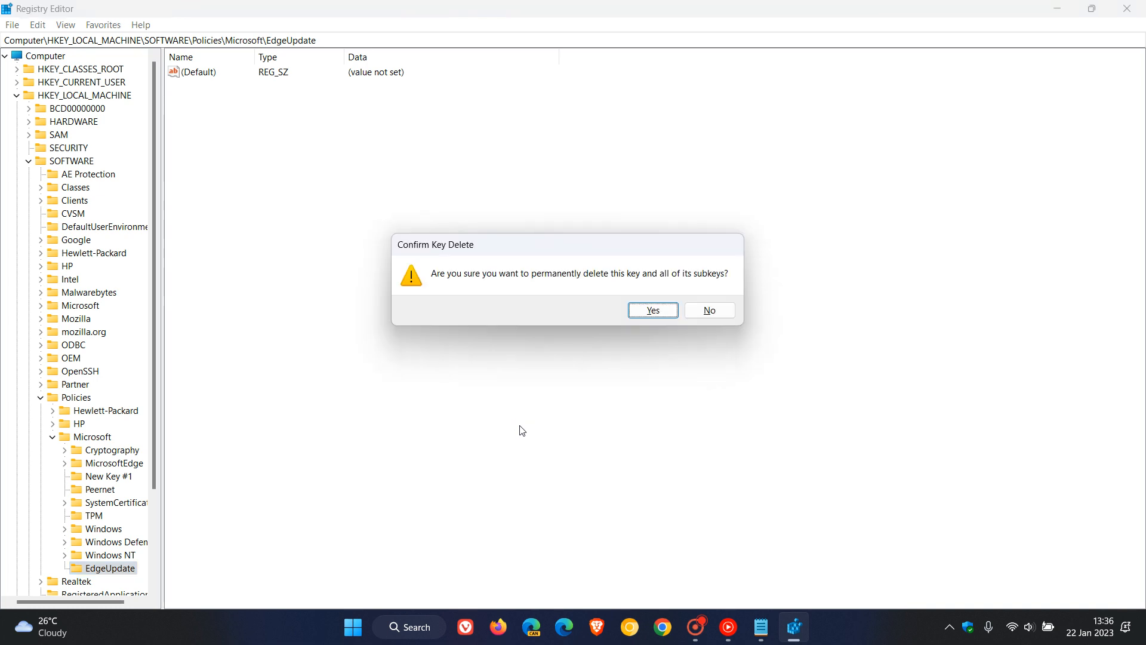
click(652, 309)
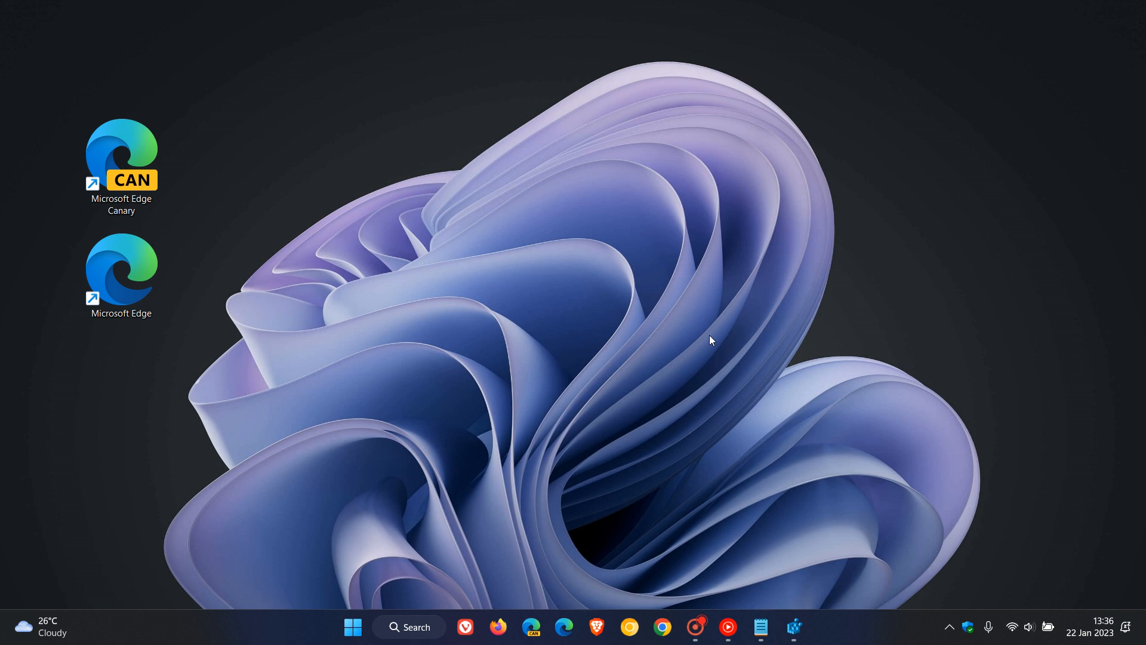
mouse_move(652, 276)
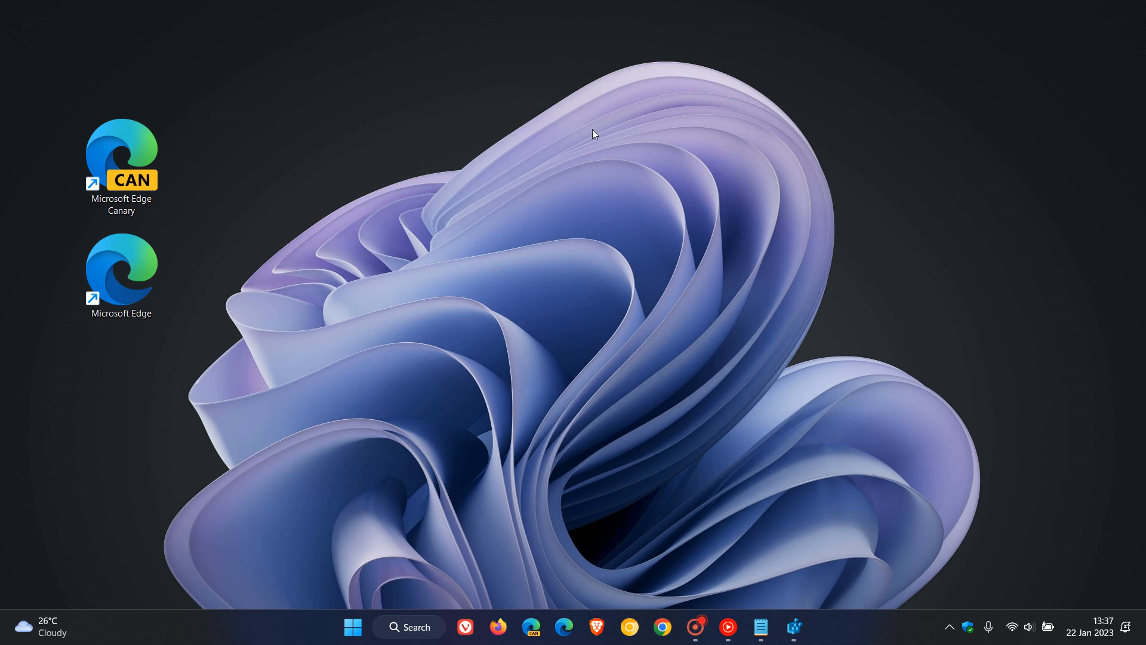
mouse_move(419, 74)
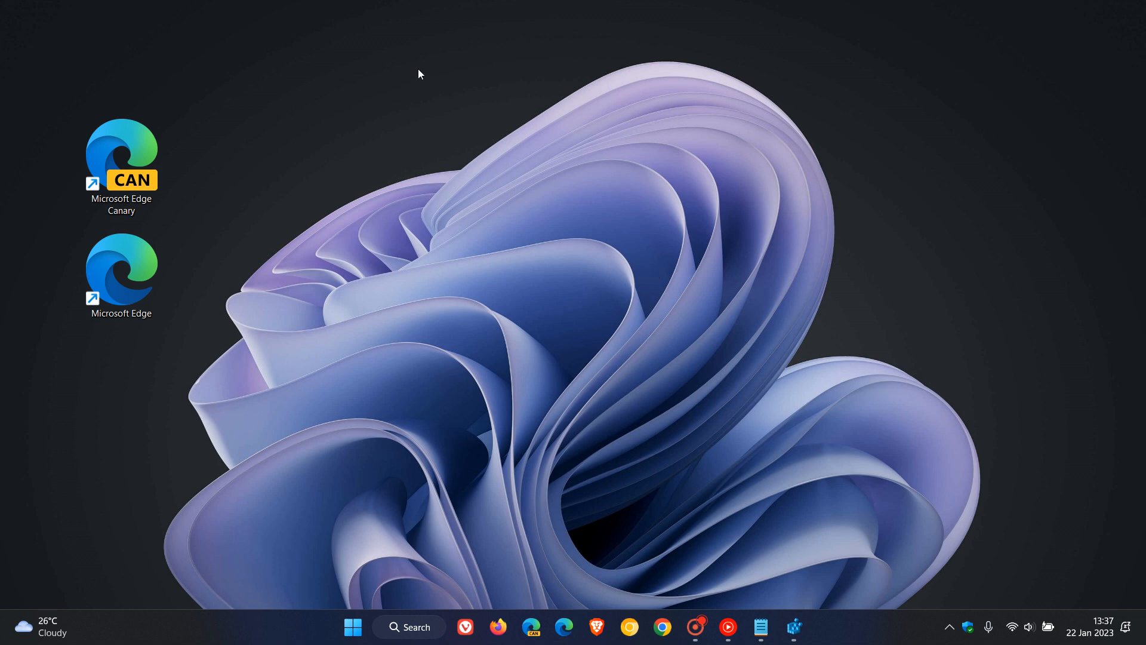
mouse_move(339, 84)
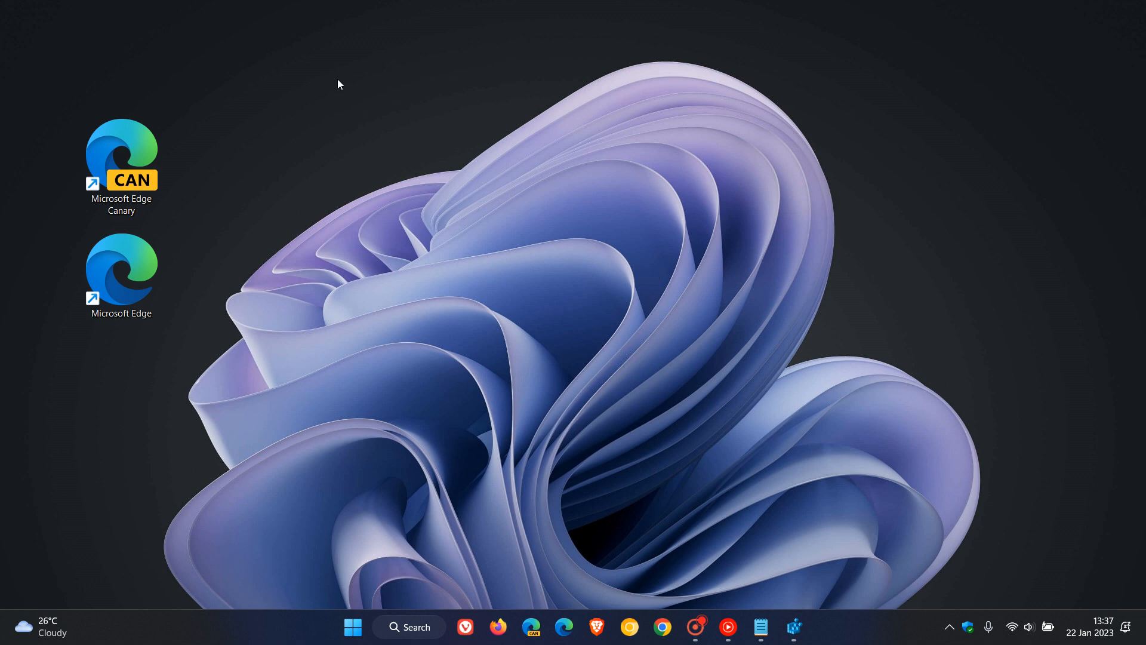
mouse_move(427, 61)
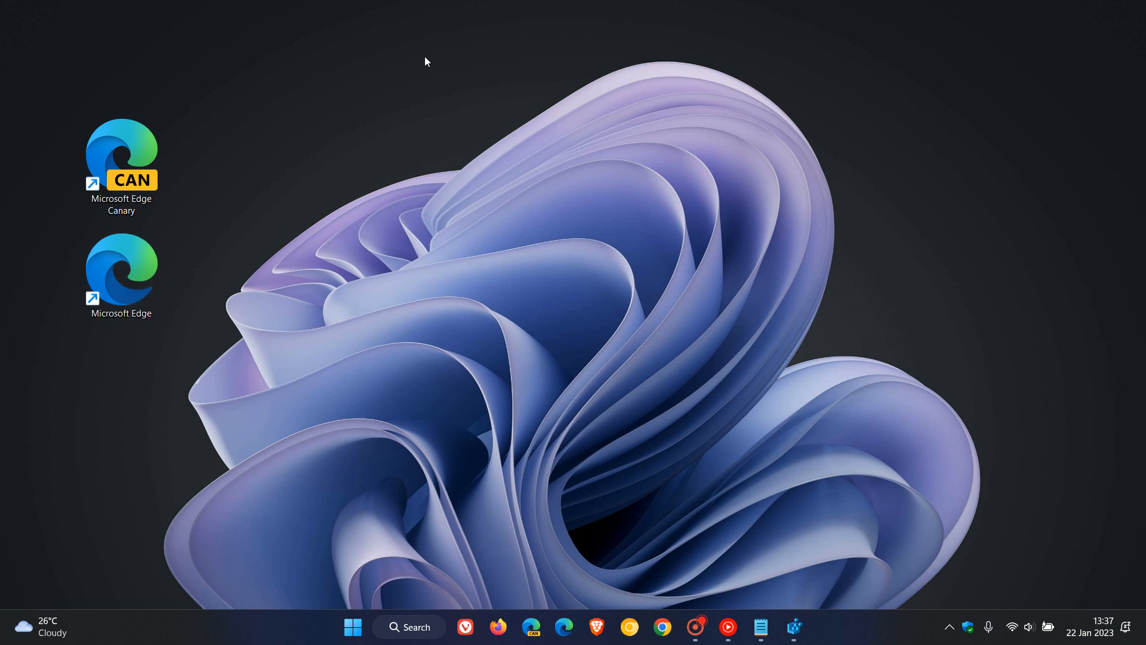
mouse_move(424, 84)
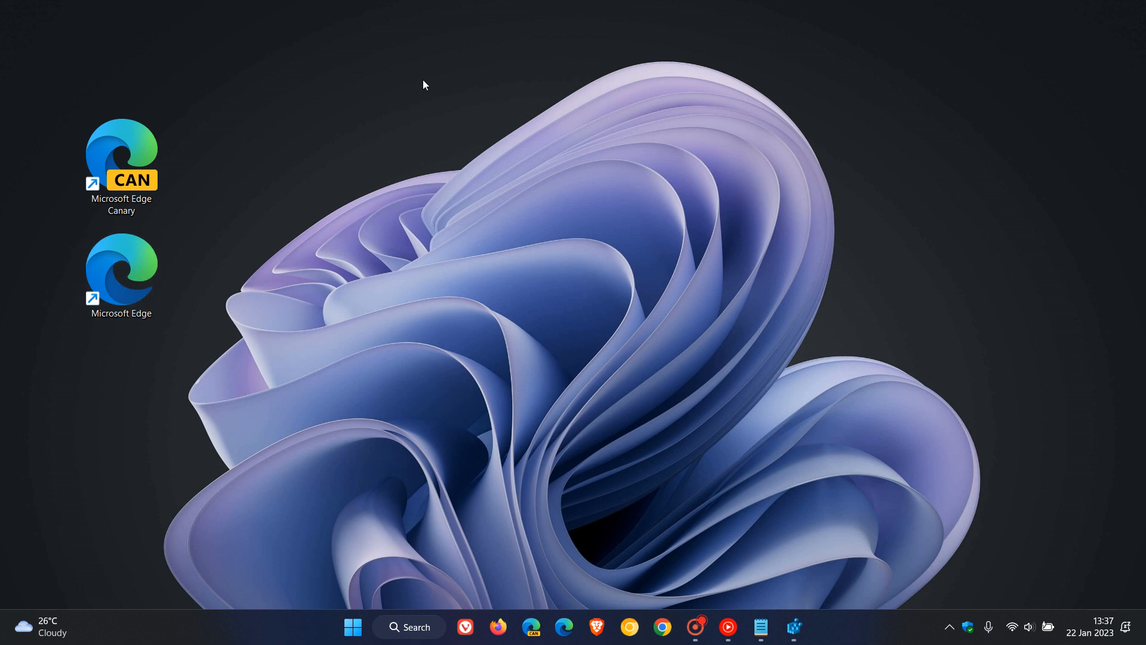
mouse_move(693, 214)
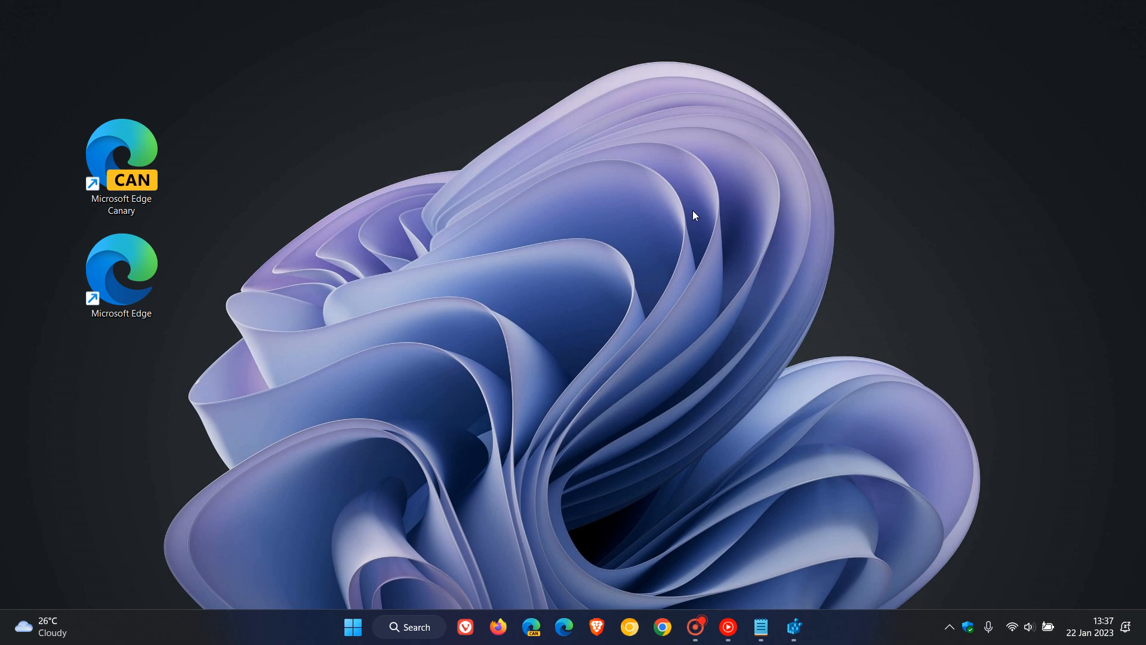